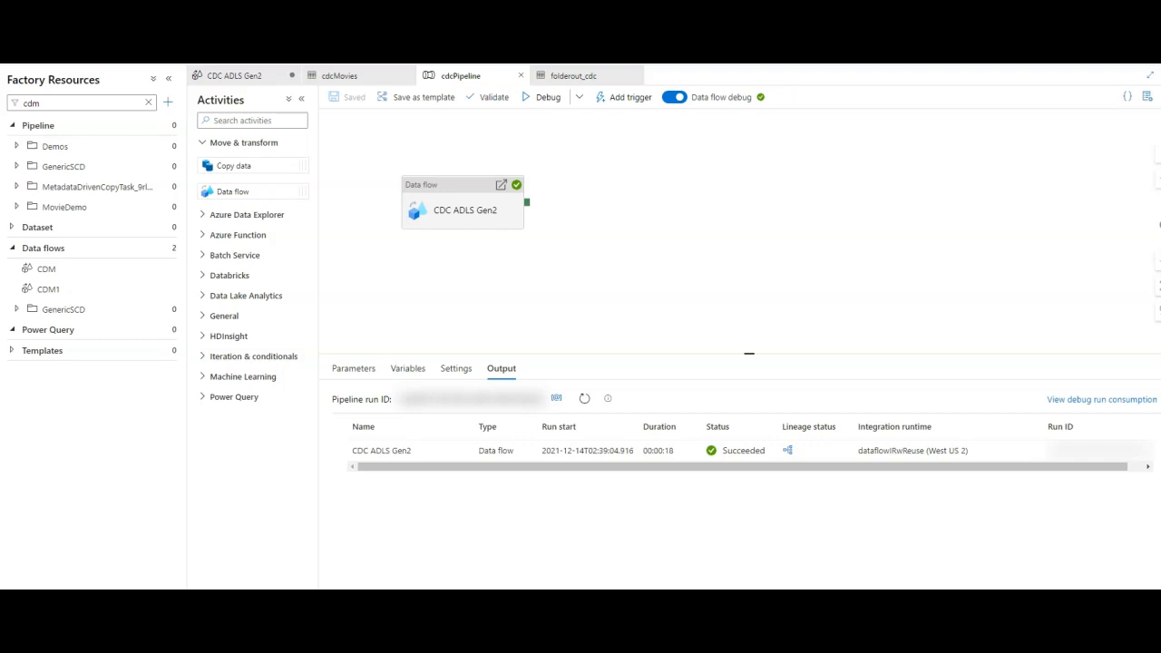
{"action": "mouse_move", "coordinate": [490, 235]}
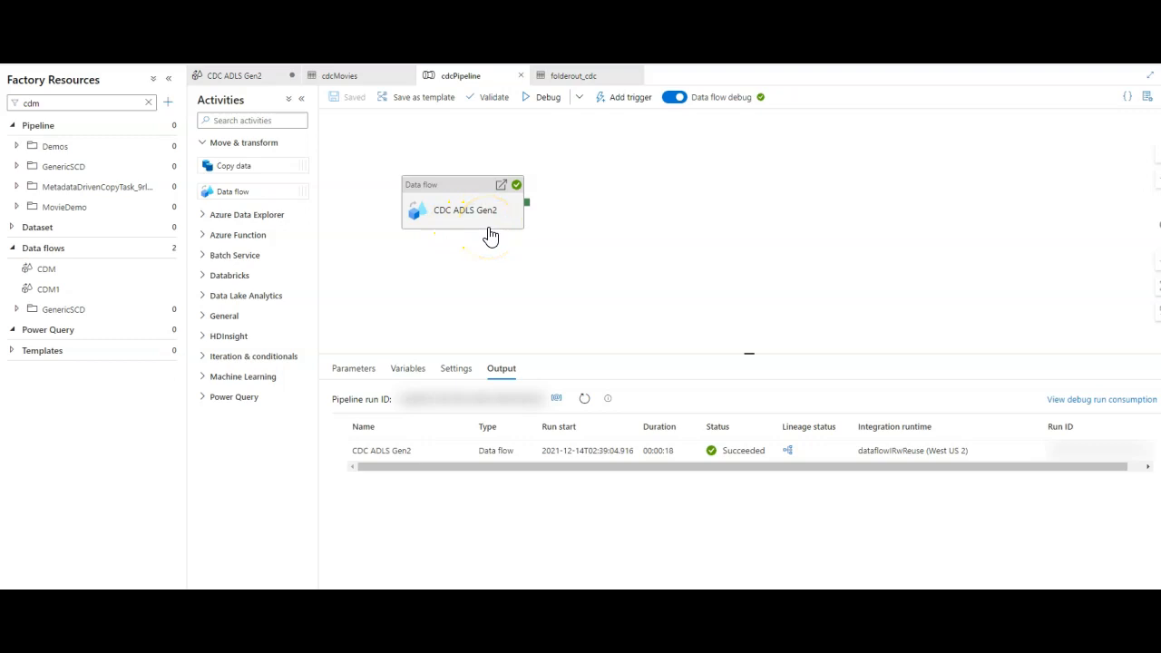
{"action": "mouse_move", "coordinate": [548, 277]}
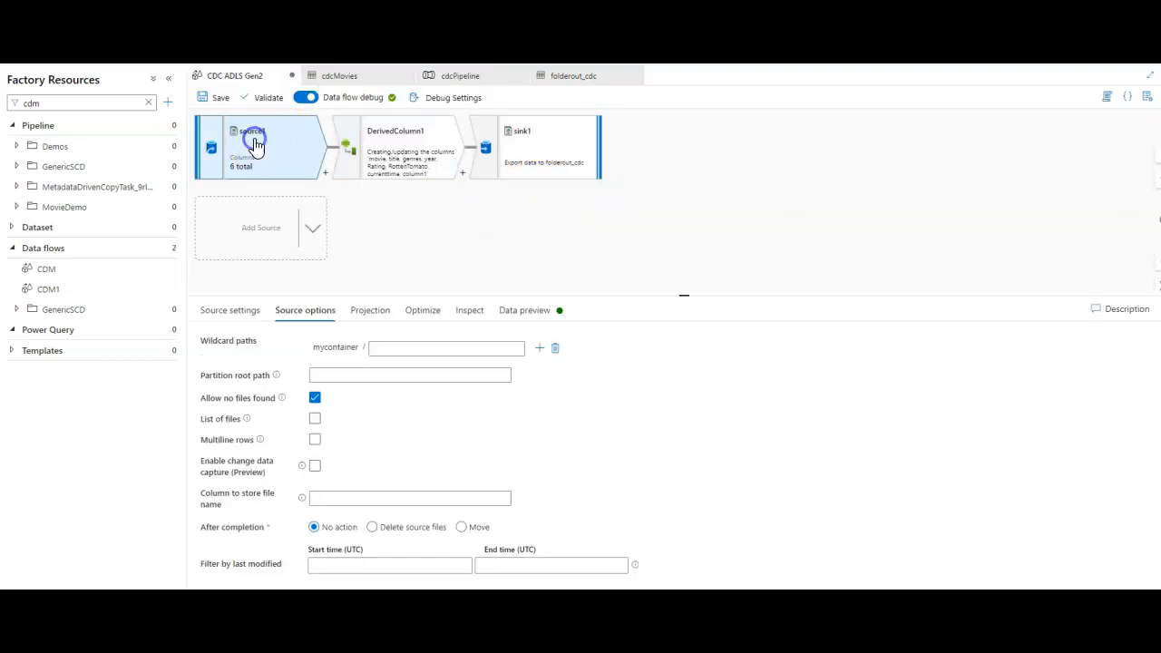
- Check that the cdcMovies dataset points to mycontainer's cdc folder on AzureDataLakeStorage1
{"action": "left_click", "coordinate": [229, 309]}
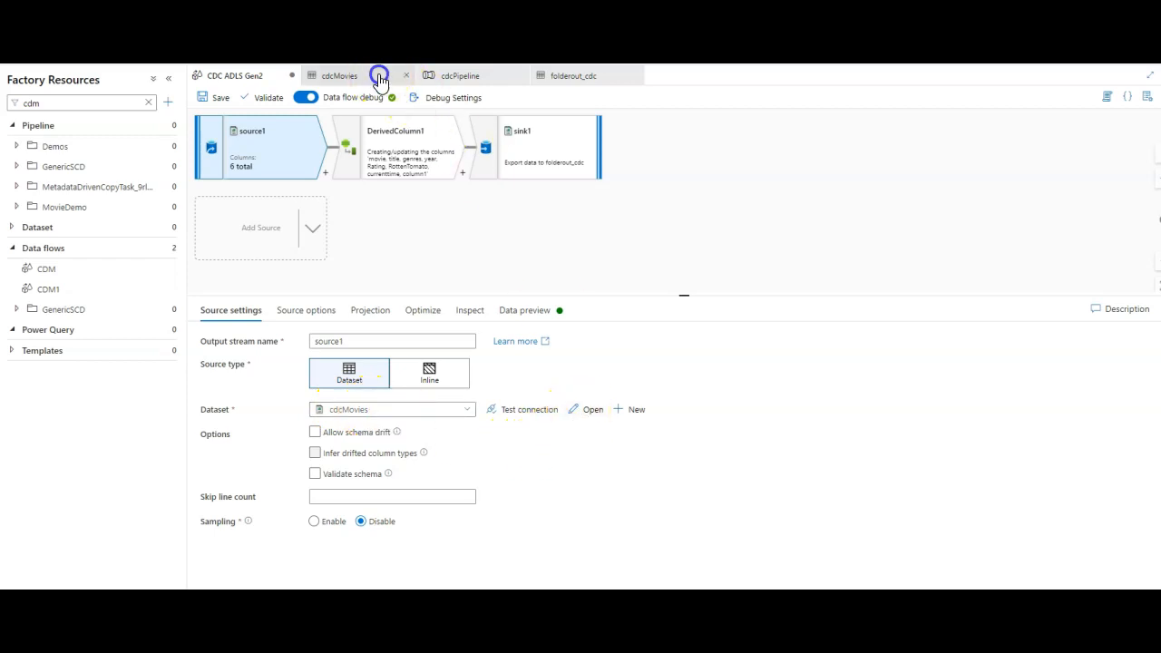
{"action": "left_click", "coordinate": [339, 75]}
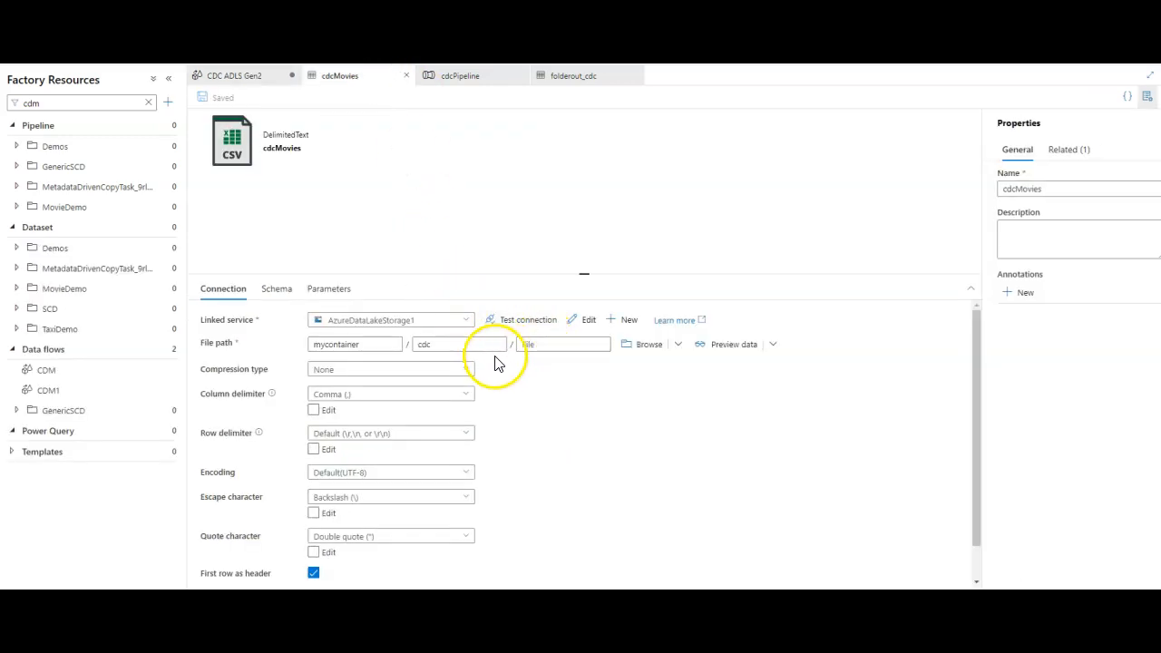
{"action": "left_click", "coordinate": [451, 344]}
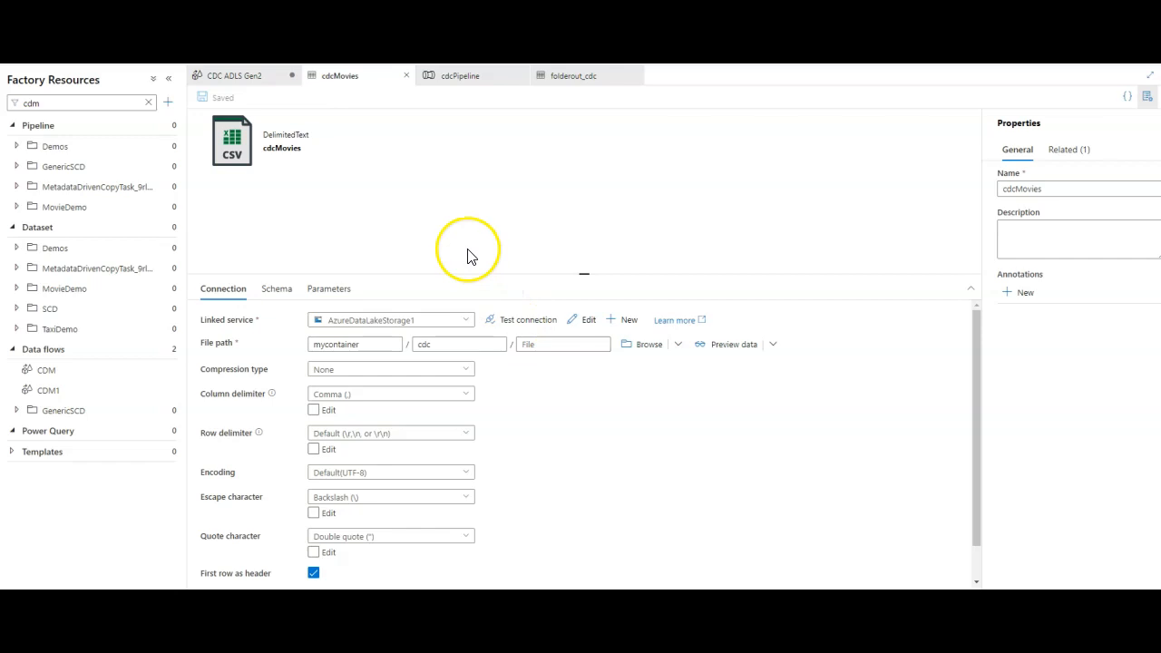
{"action": "mouse_move", "coordinate": [311, 94]}
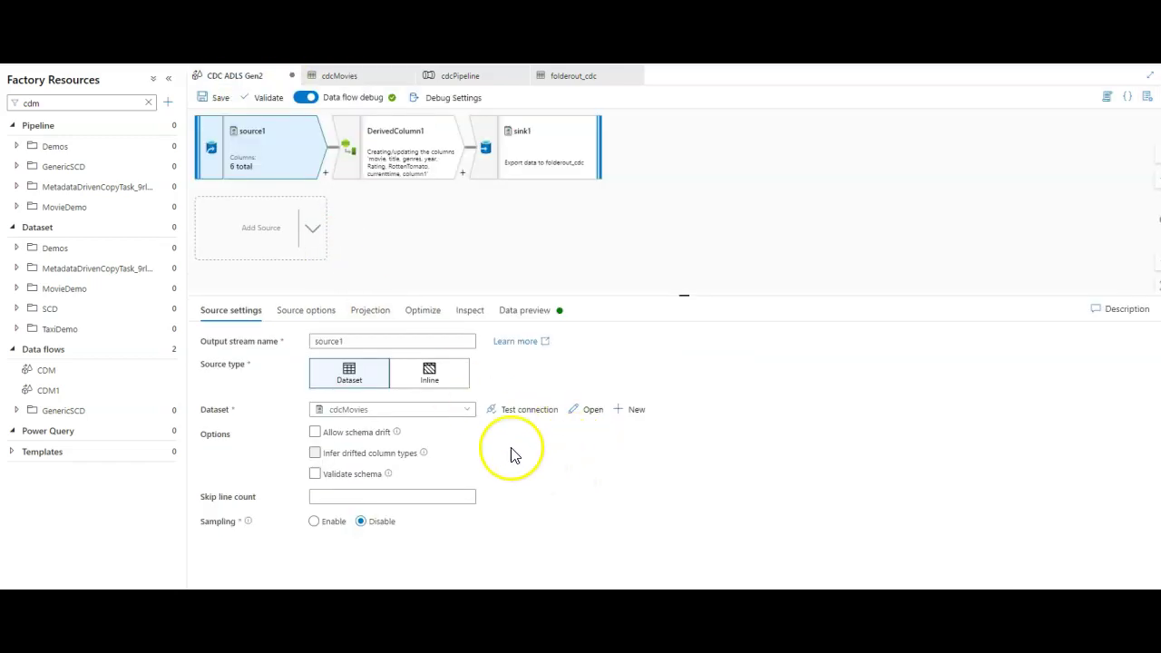
- Tick Enable change data capture (Preview) in source1's Source options
{"action": "left_click", "coordinate": [306, 309]}
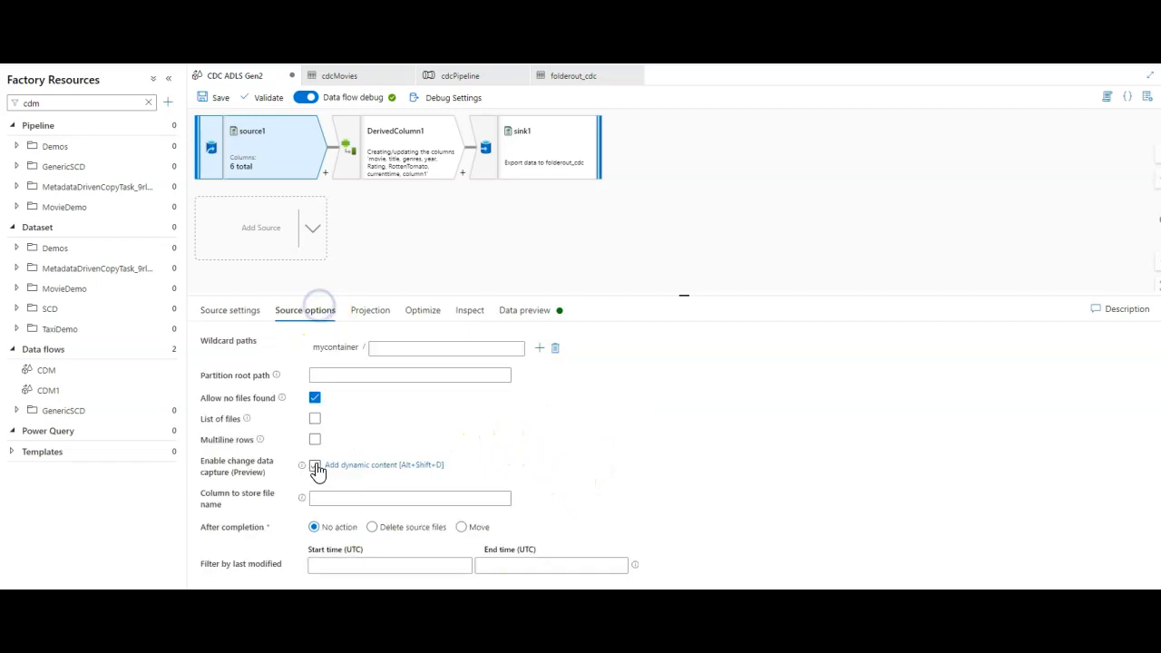
{"action": "left_click", "coordinate": [314, 464]}
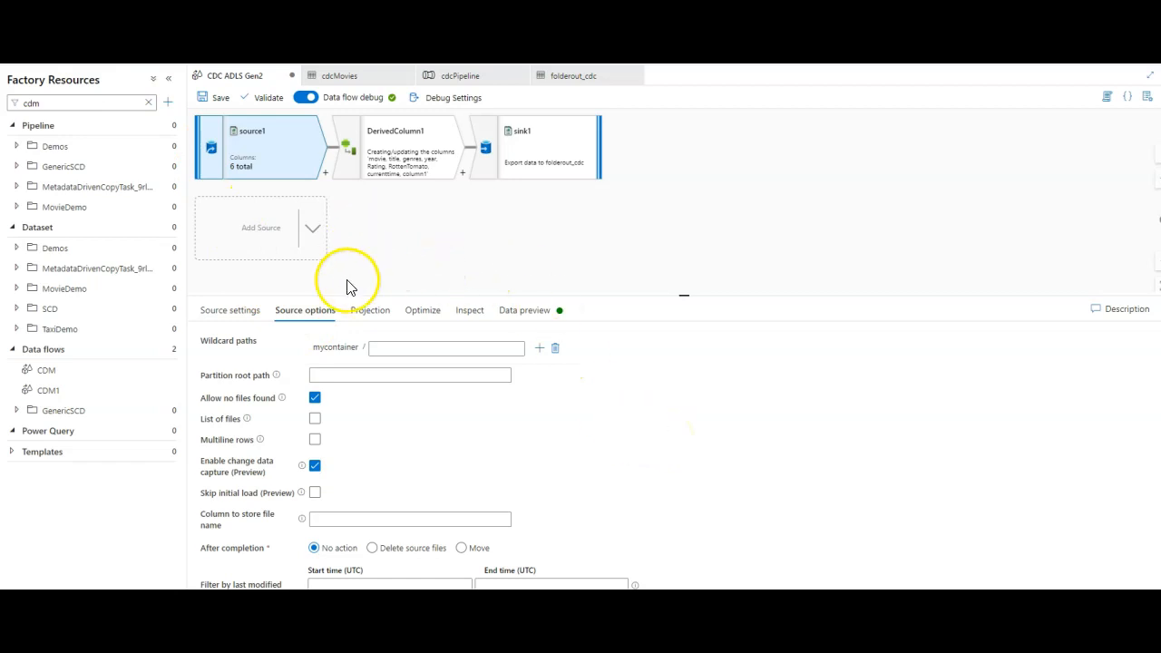
{"action": "left_click", "coordinate": [428, 147]}
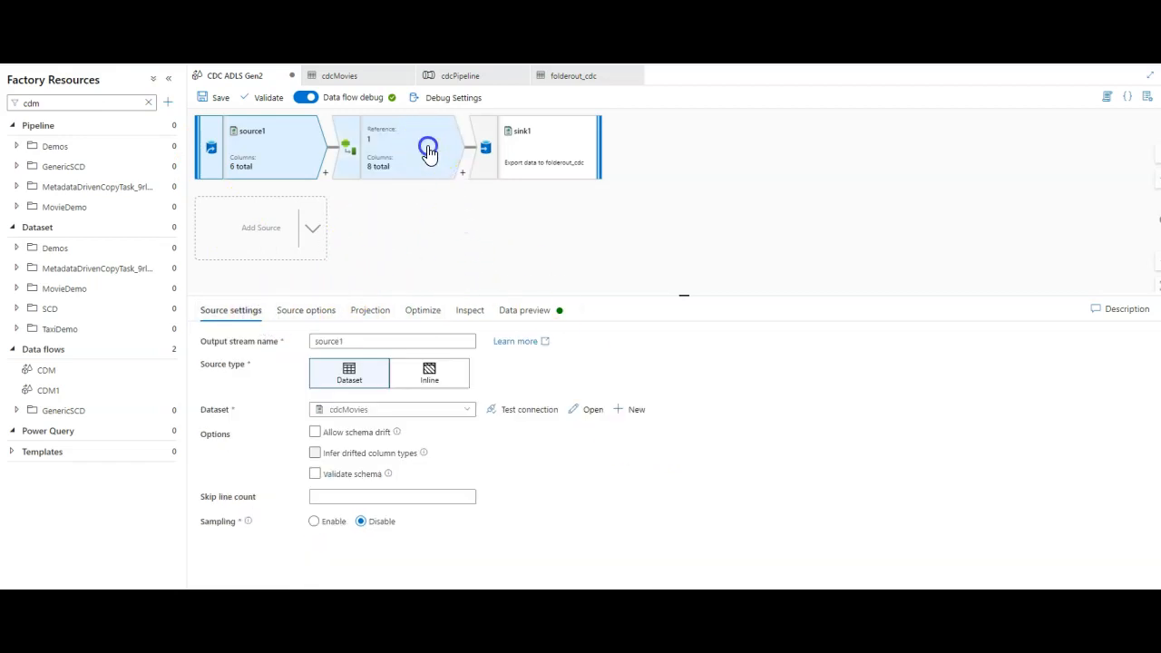
- Review DerivedColumn1's expressions, then sink1's auto-mapped columns and file-writing settings
{"action": "left_click", "coordinate": [426, 152]}
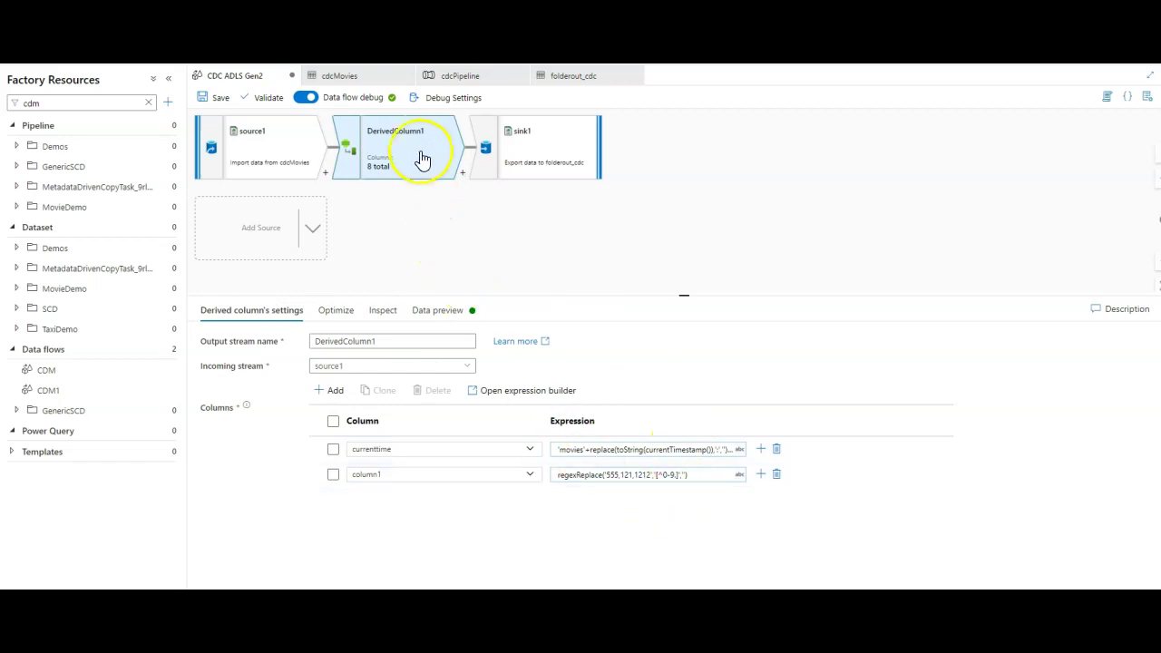
{"action": "mouse_move", "coordinate": [433, 155]}
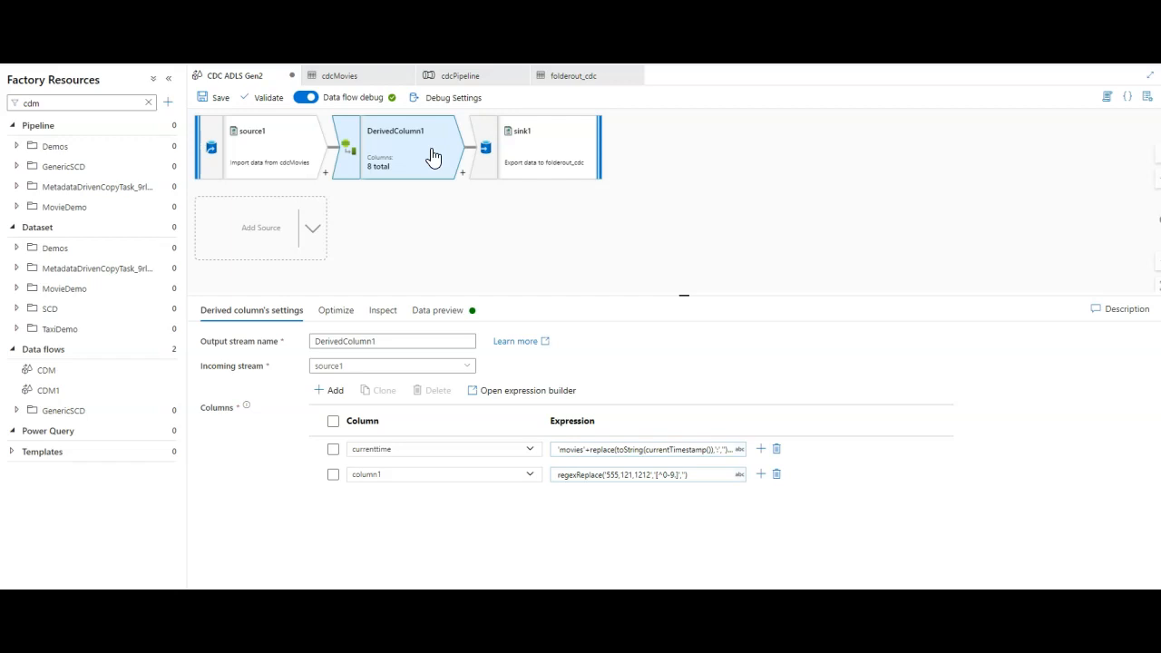
{"action": "left_click", "coordinate": [545, 147]}
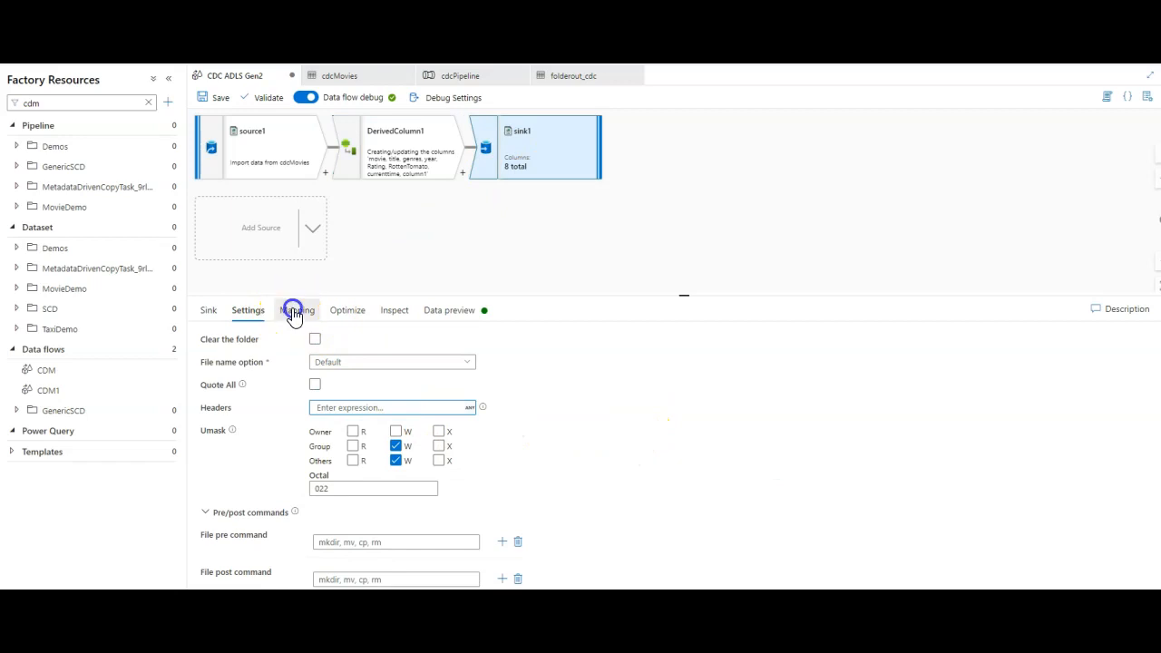
{"action": "left_click", "coordinate": [296, 310]}
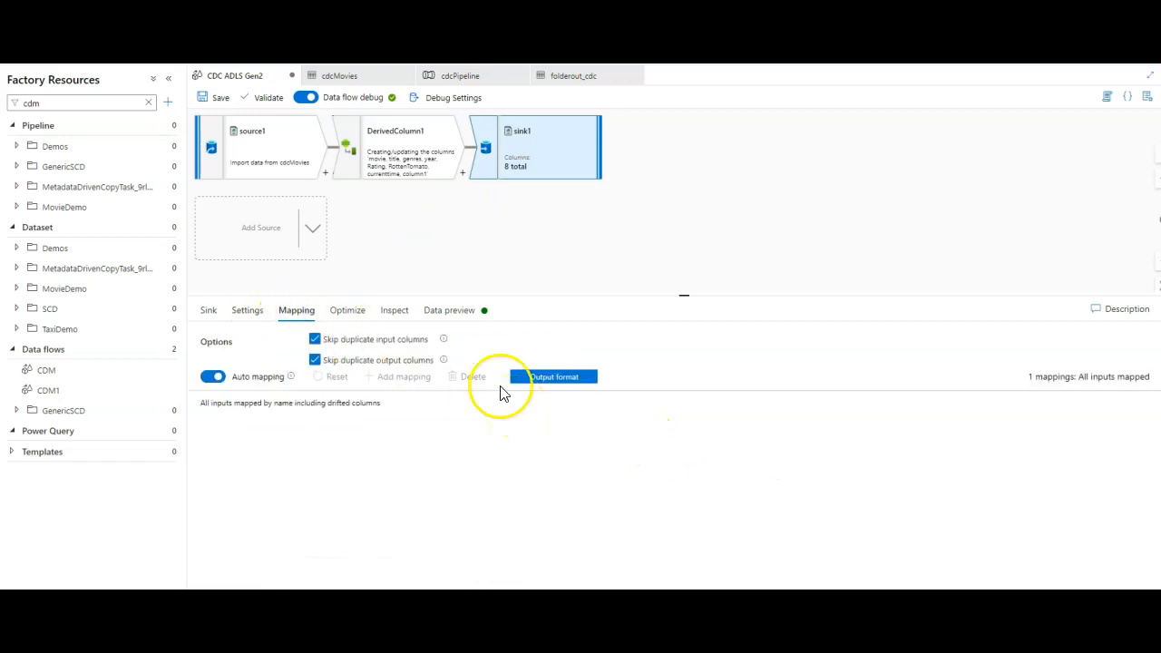
{"action": "left_click", "coordinate": [247, 309]}
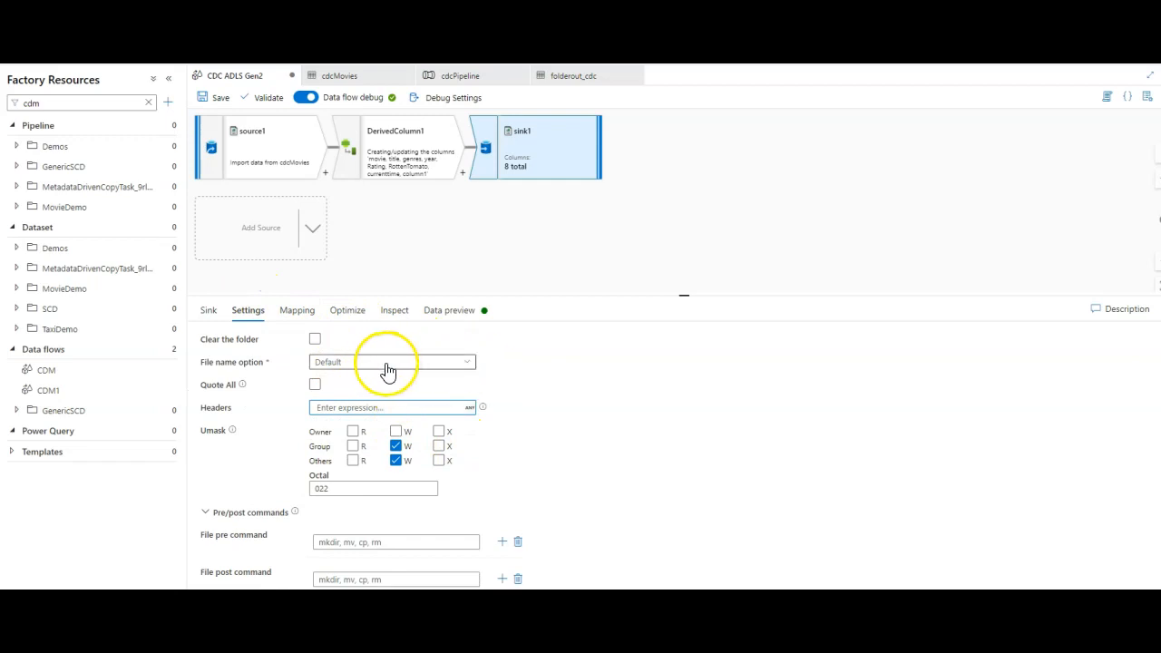
{"action": "mouse_move", "coordinate": [608, 322]}
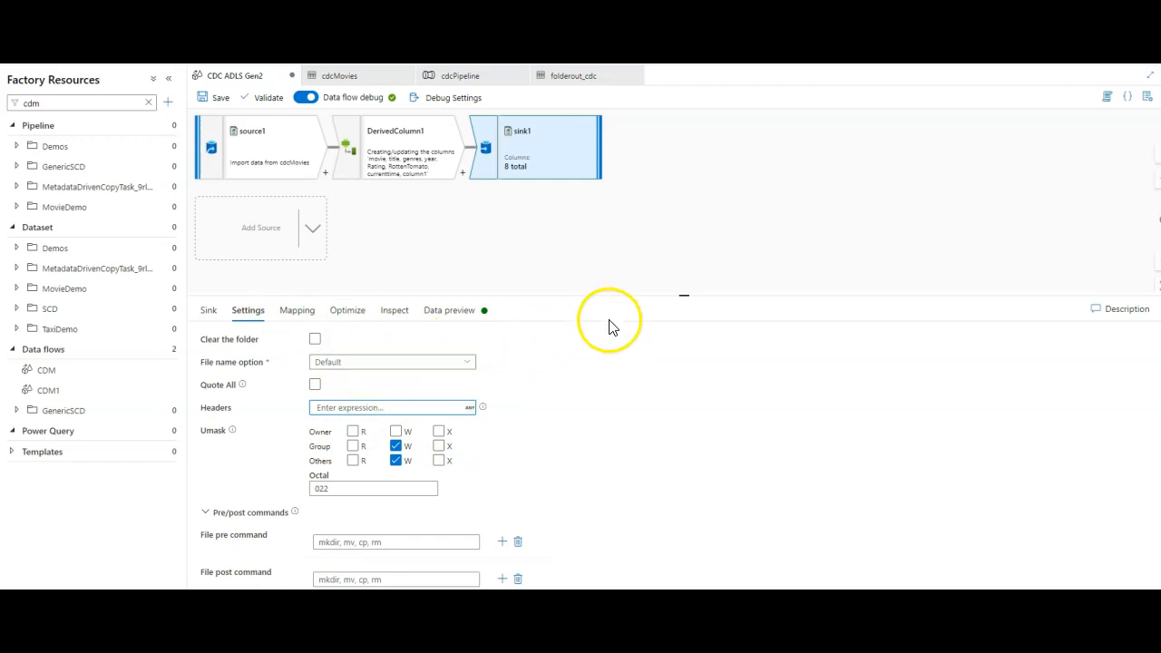
{"action": "mouse_move", "coordinate": [764, 376]}
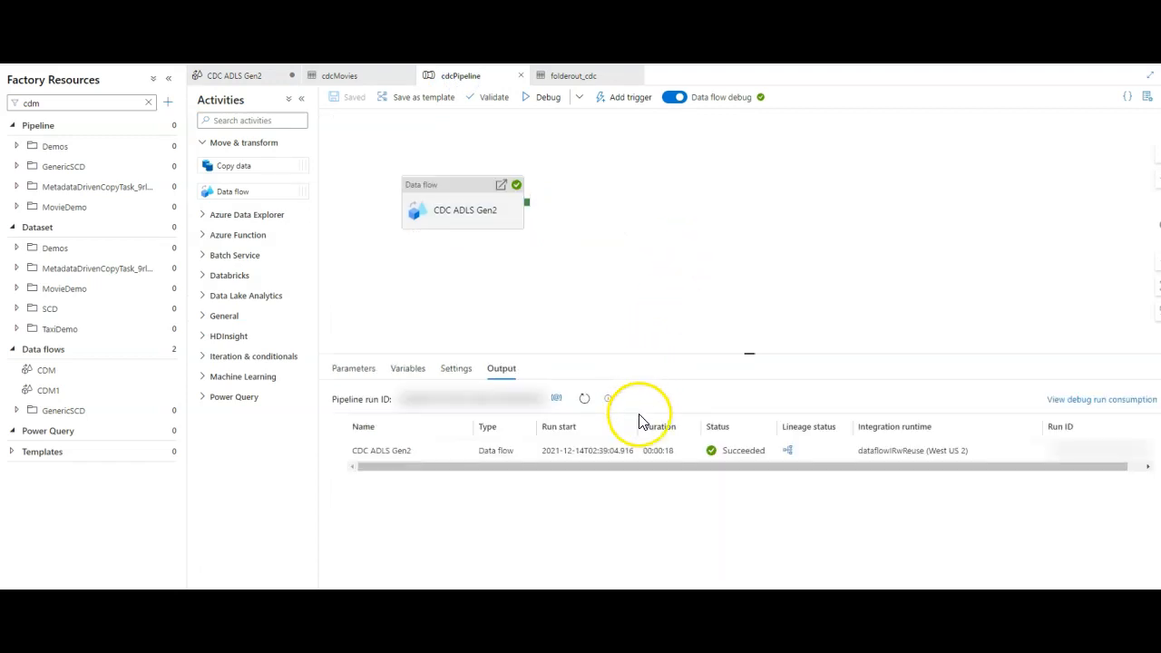
{"action": "mouse_move", "coordinate": [398, 123]}
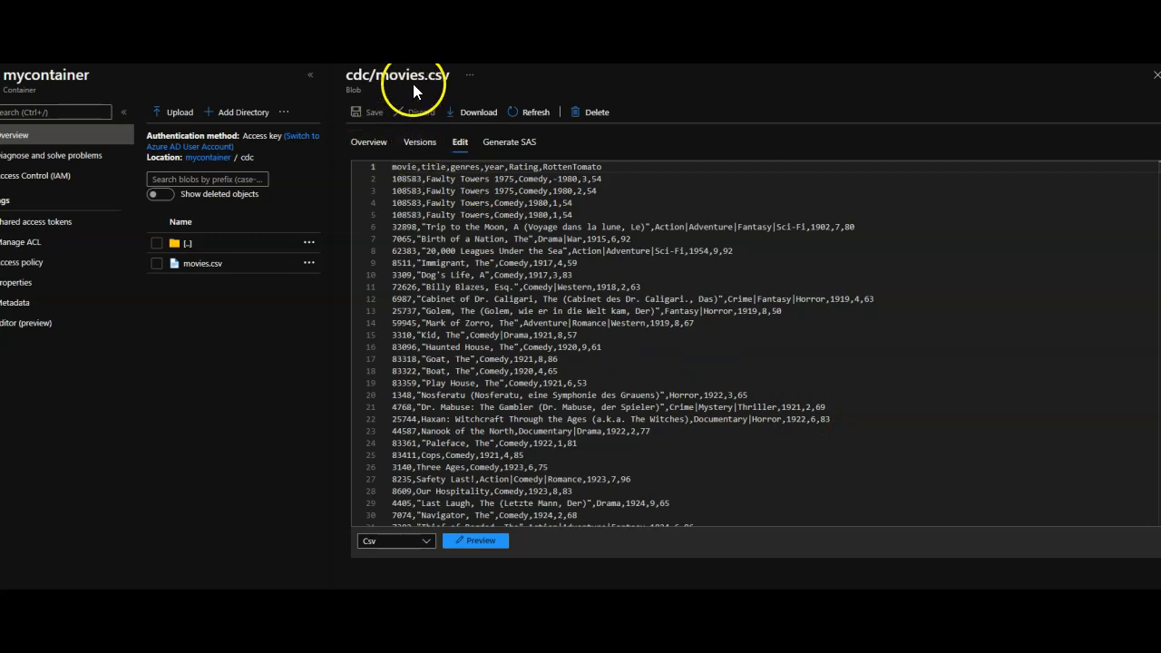
- Open the Overview of movies.csv in the cdc folder to see its last modified time
{"action": "left_click", "coordinate": [1156, 74]}
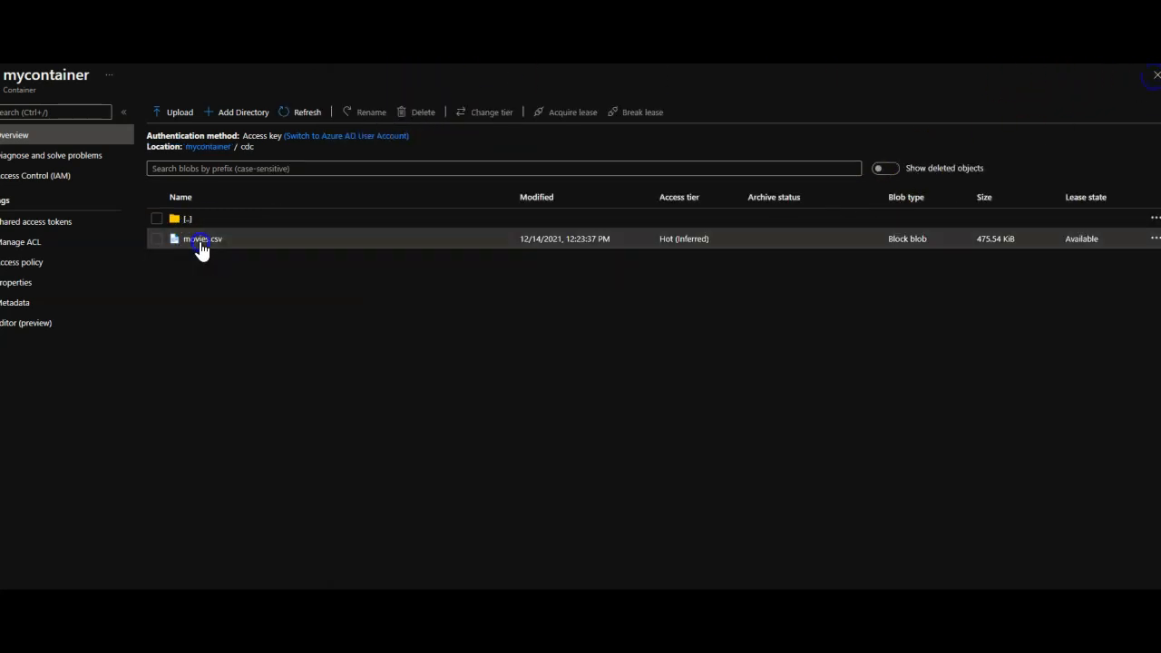
{"action": "left_click", "coordinate": [198, 239]}
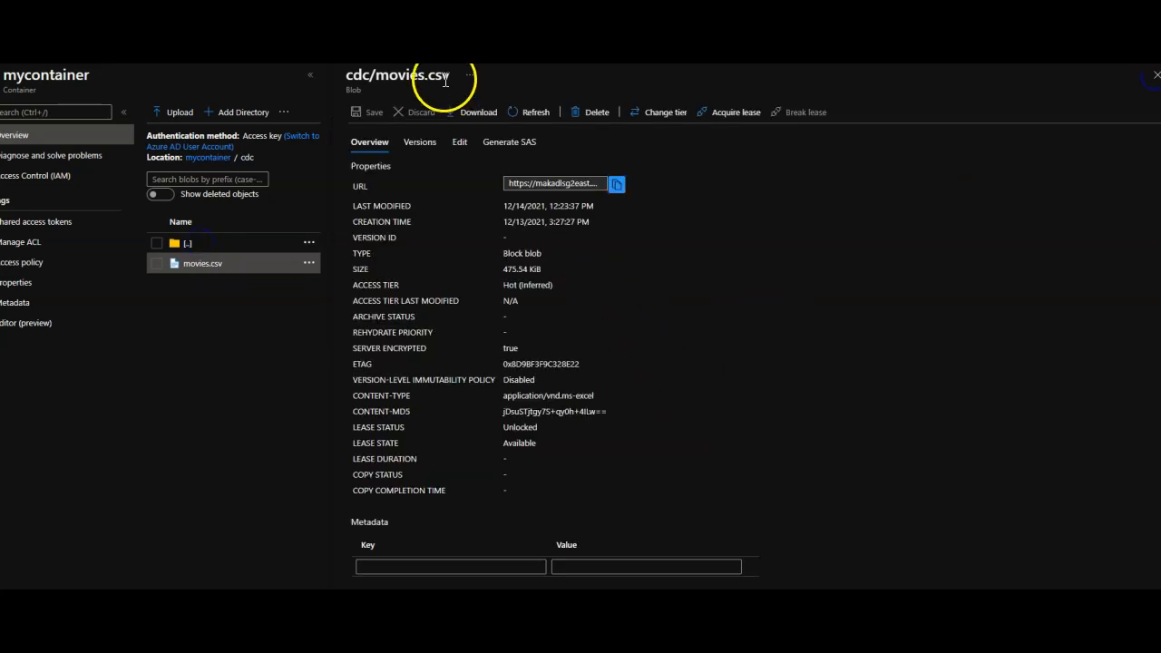
{"action": "left_click", "coordinate": [459, 142]}
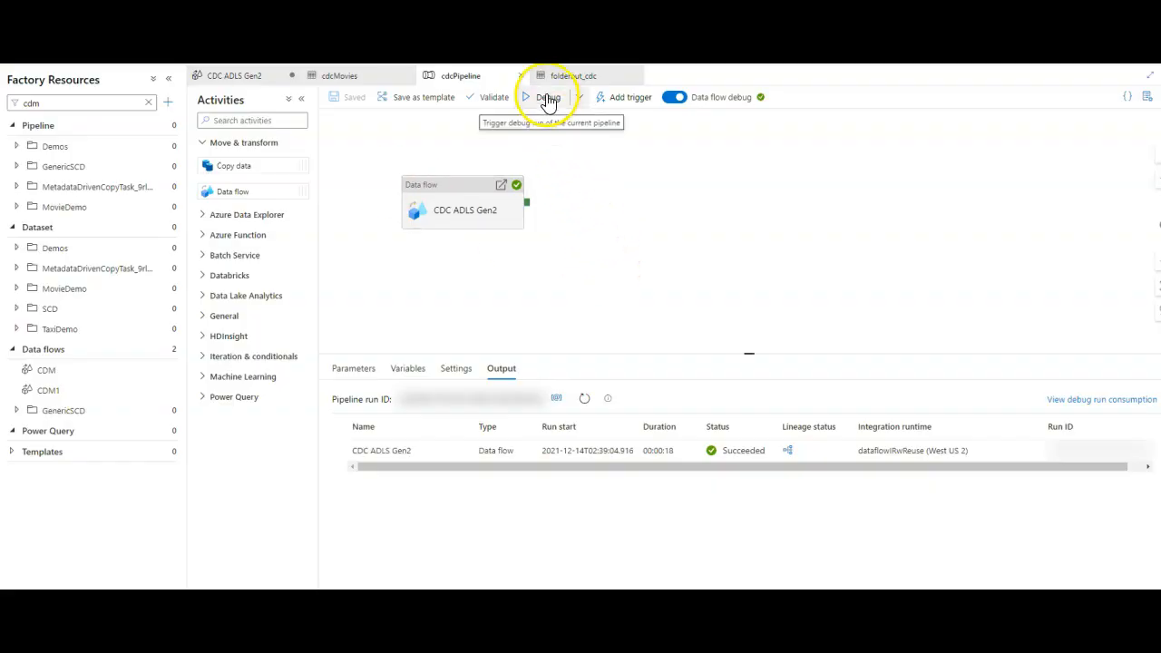
{"action": "mouse_move", "coordinate": [696, 256]}
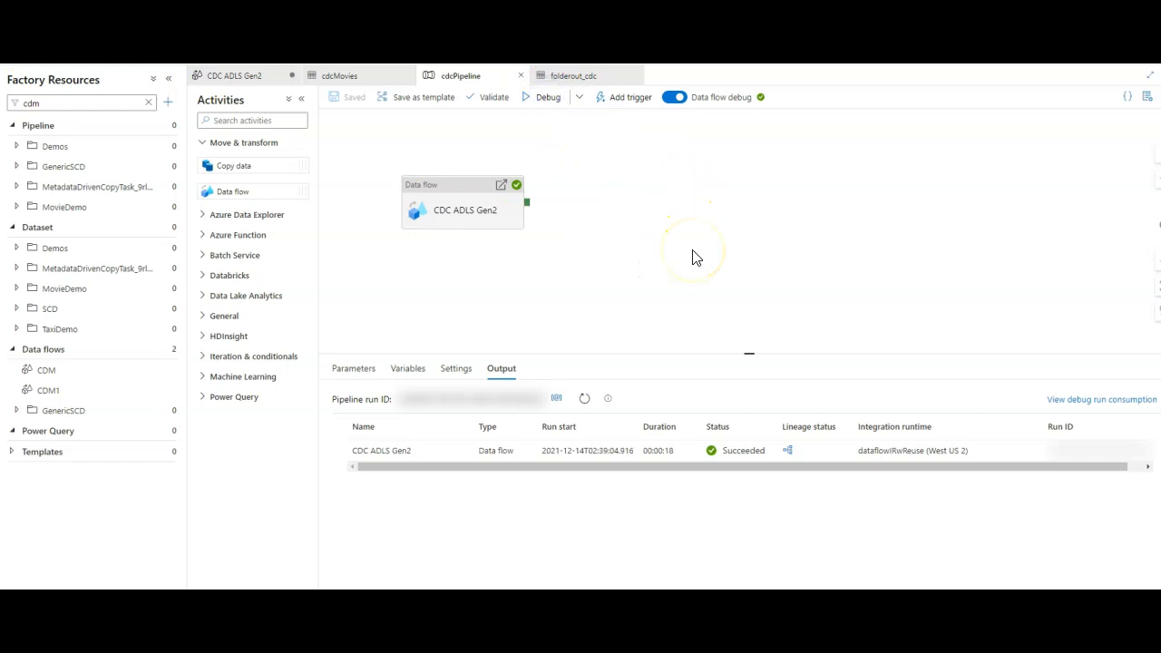
- Start a Debug run of cdcPipeline
{"action": "left_click", "coordinate": [544, 97]}
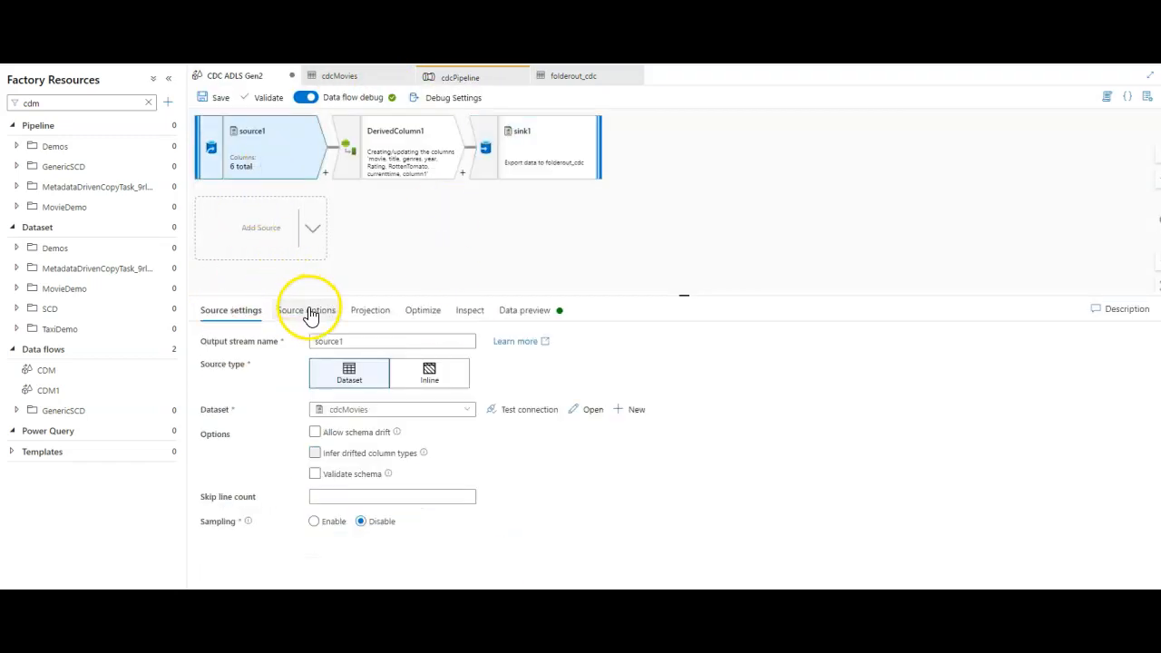
- Confirm CDC on source1, check its wildcard path, and view DerivedColumn1's currenttime and column1
{"action": "left_click", "coordinate": [306, 310]}
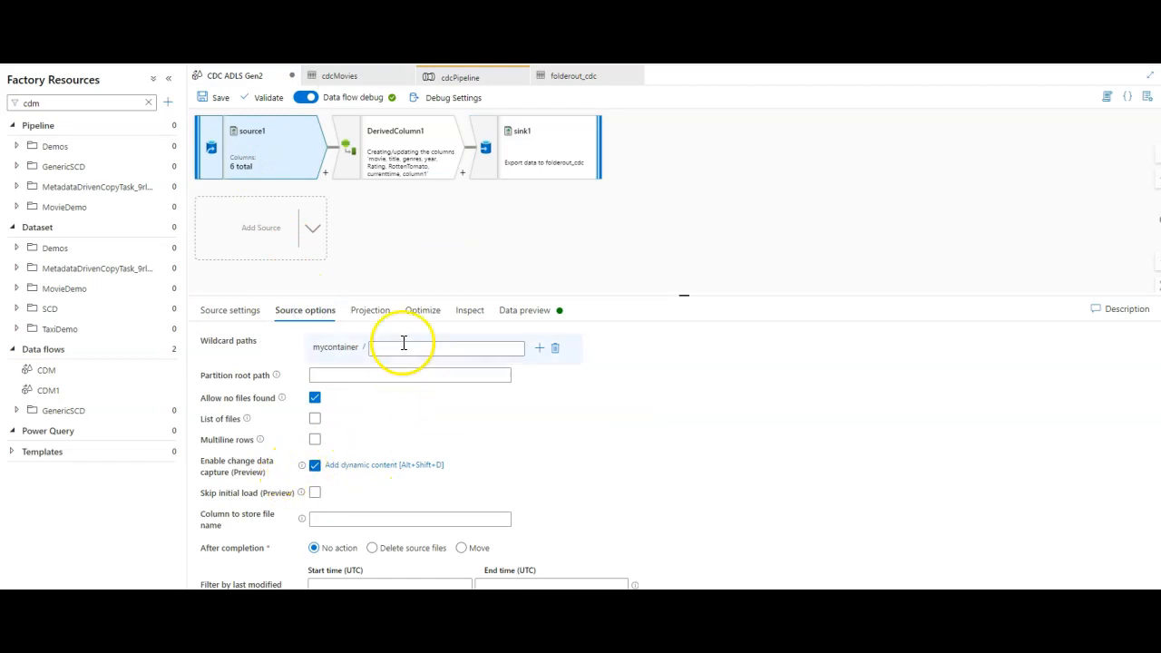
{"action": "left_click", "coordinate": [413, 147]}
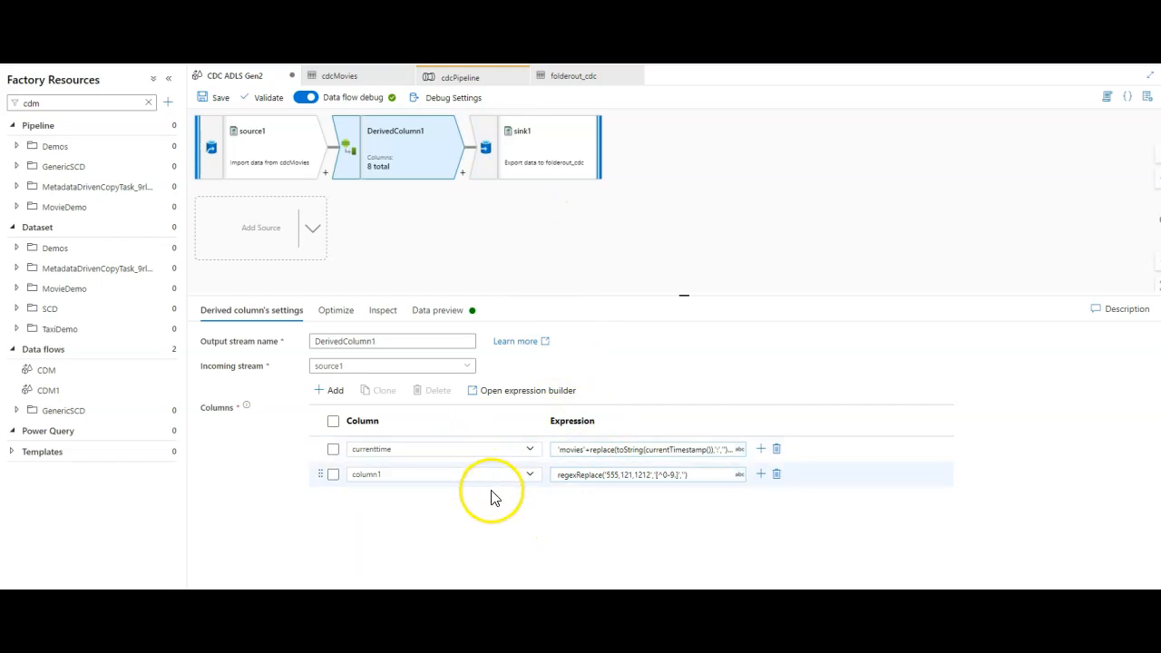
{"action": "left_click", "coordinate": [536, 147]}
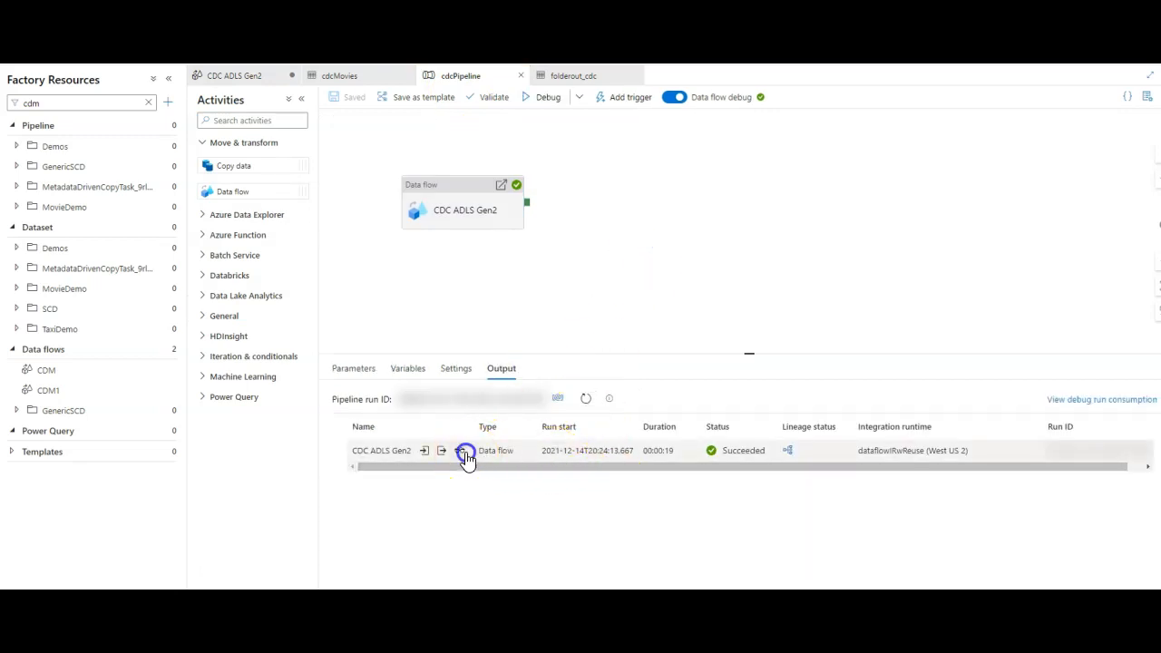
- Open the latest run's data flow details showing sink1's 9,127 rows and source1 diagnostics
{"action": "left_click", "coordinate": [441, 450]}
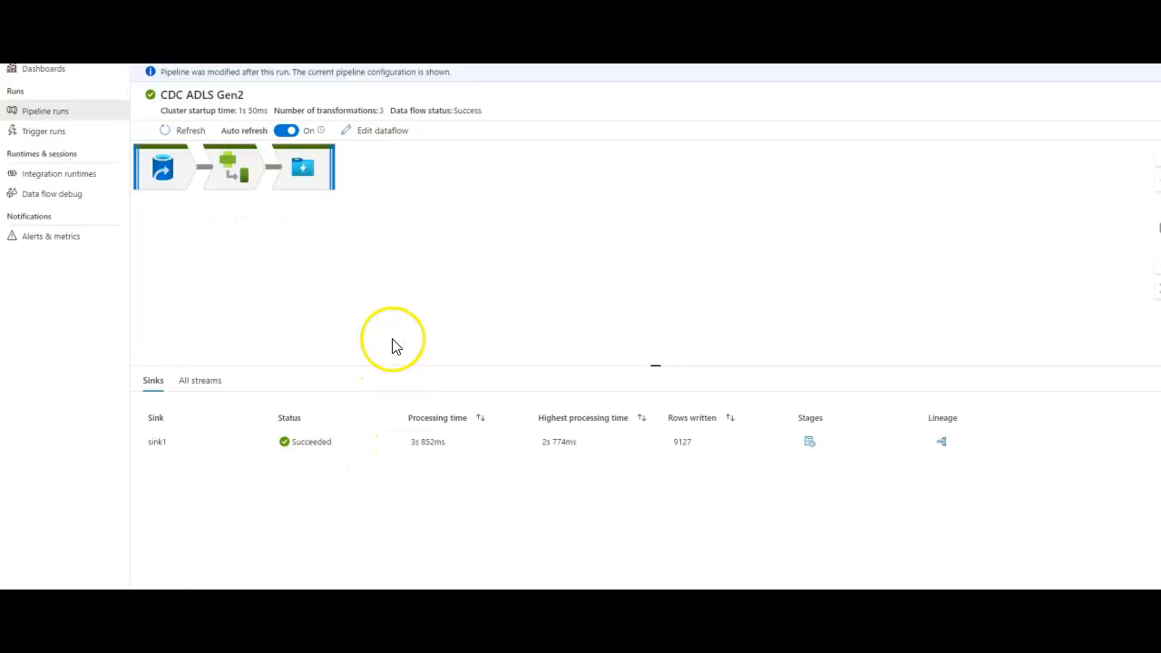
{"action": "left_click", "coordinate": [162, 167]}
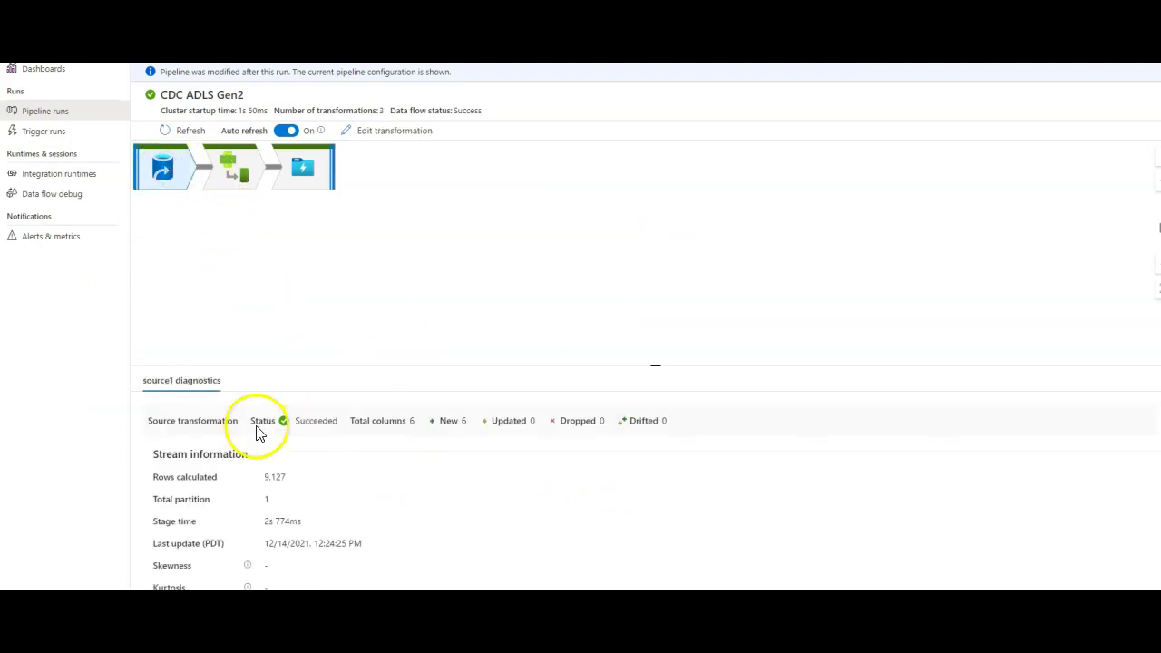
{"action": "left_click", "coordinate": [302, 168]}
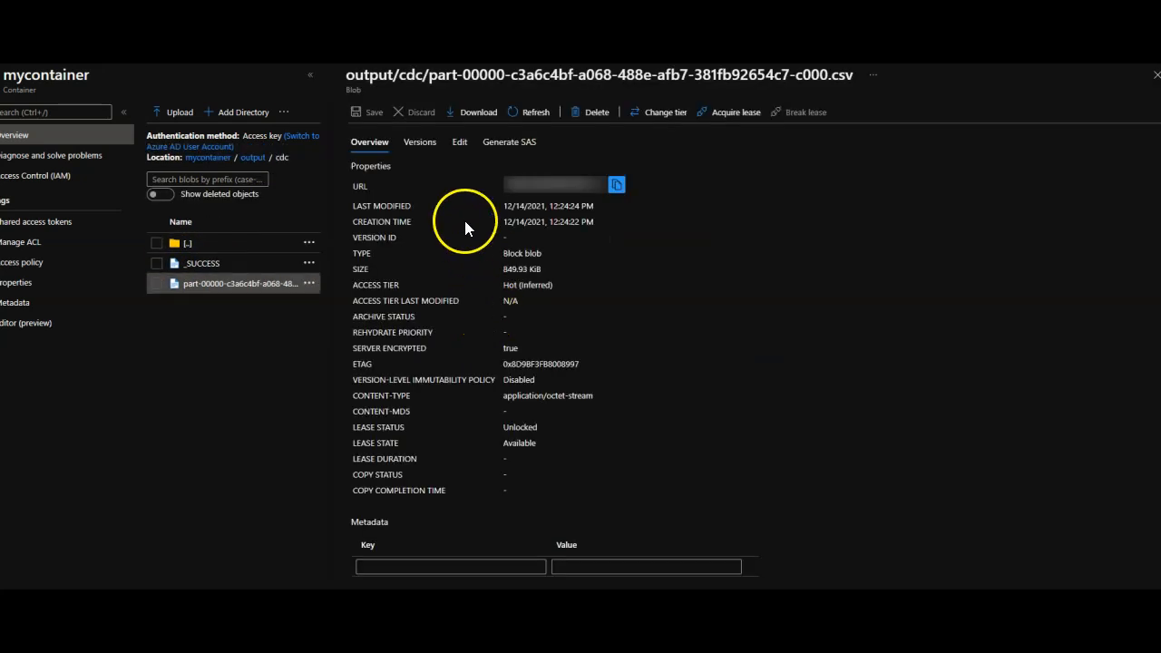
- View the output part file's rows, look over movies.csv in Edit view, then close it
{"action": "left_click", "coordinate": [459, 142]}
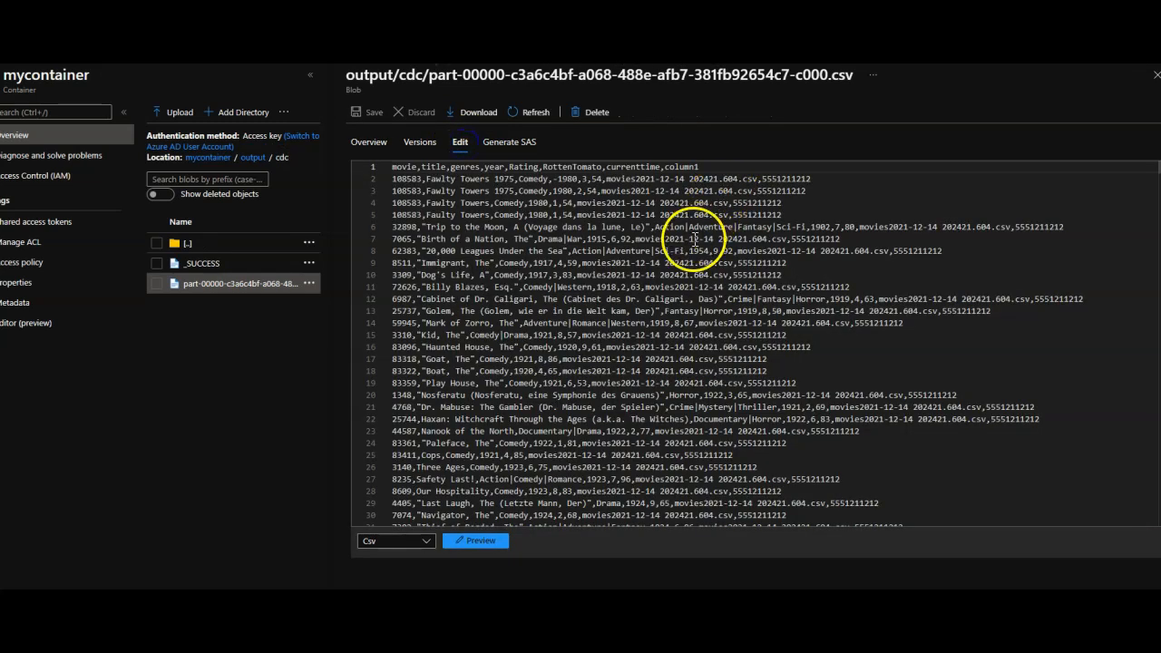
{"action": "double_click", "coordinate": [671, 166]}
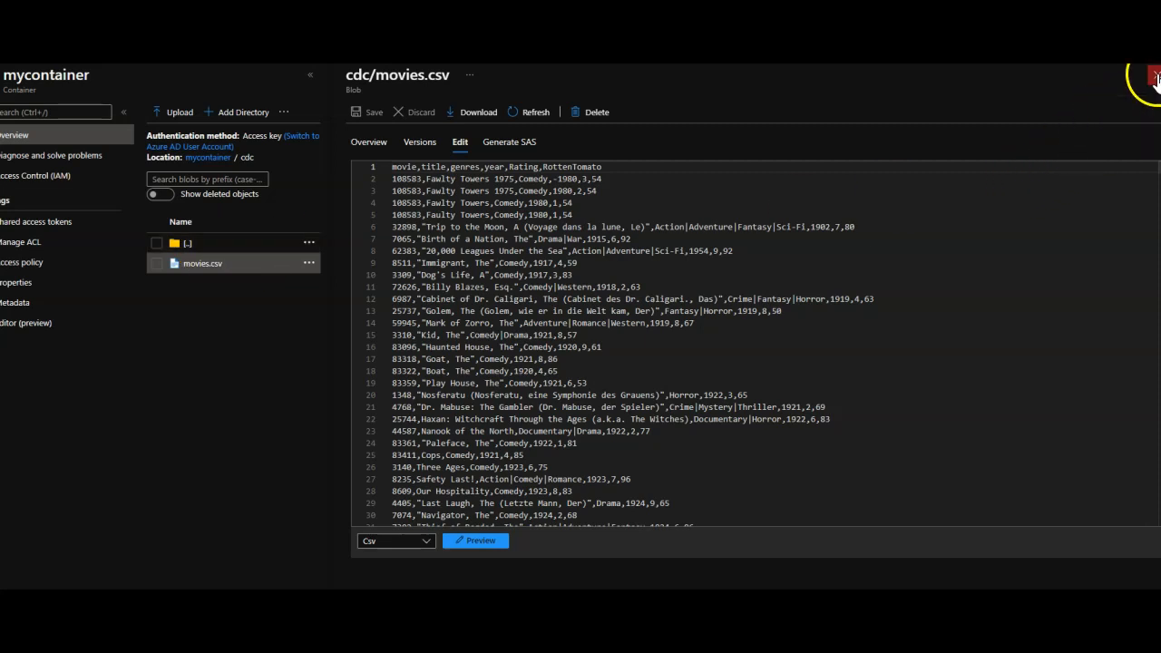
{"action": "left_click", "coordinate": [1154, 79]}
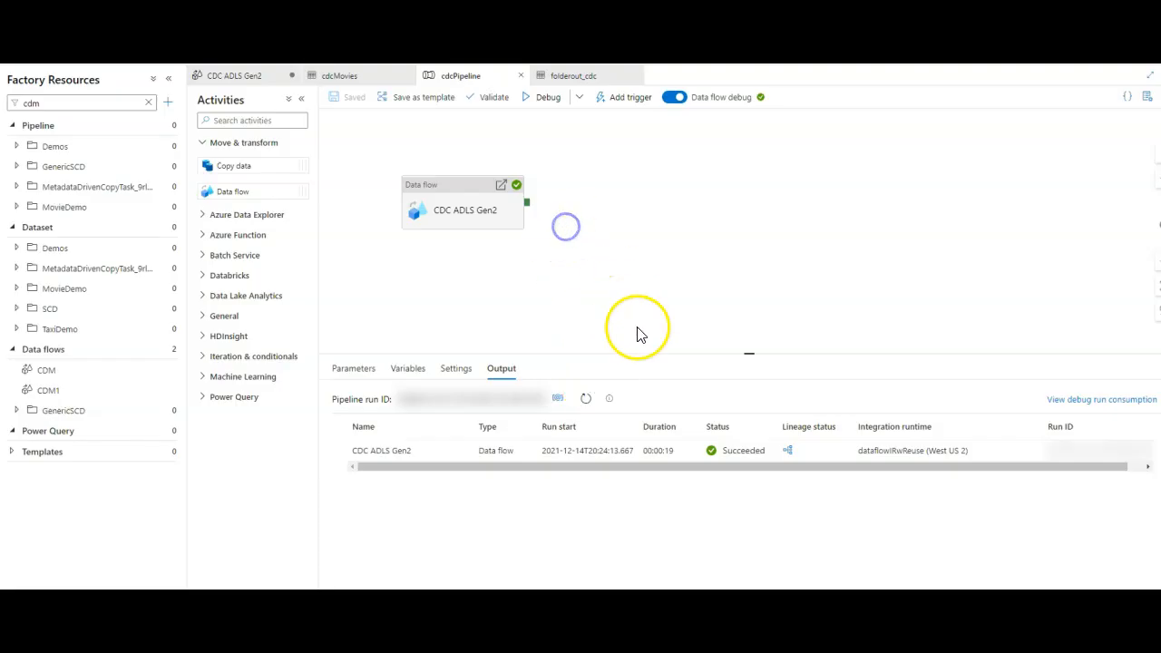
- Debug cdcPipeline again, wait for Succeeded, and inspect the run's source and sink diagnostics
{"action": "left_click", "coordinate": [543, 97]}
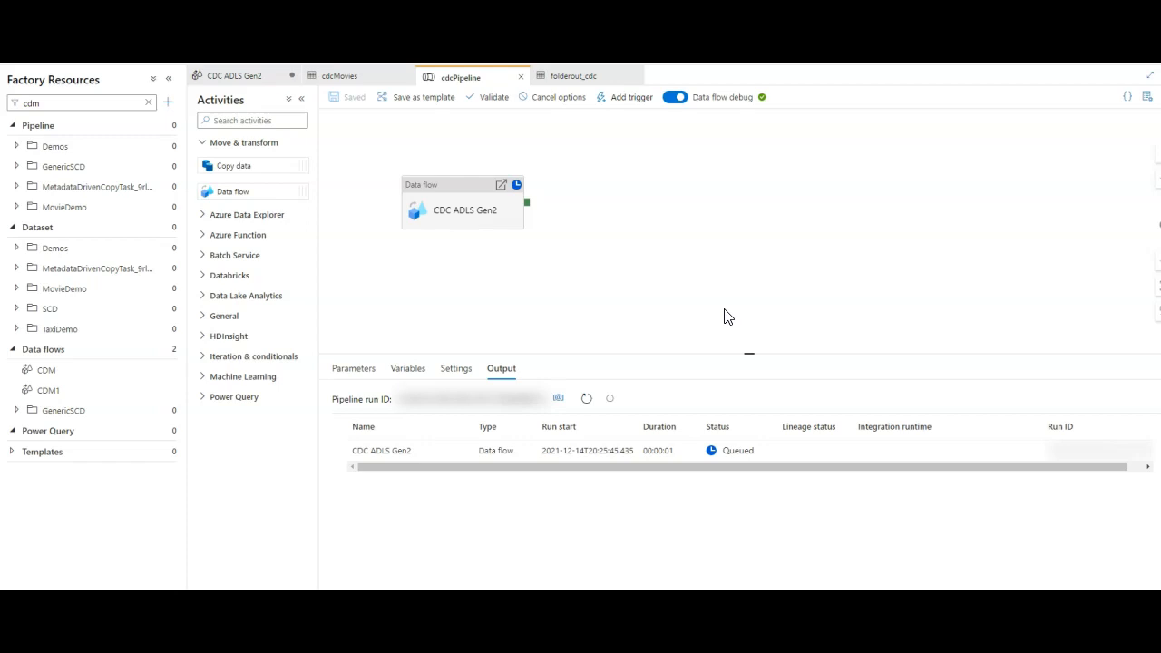
{"action": "left_click", "coordinate": [586, 398]}
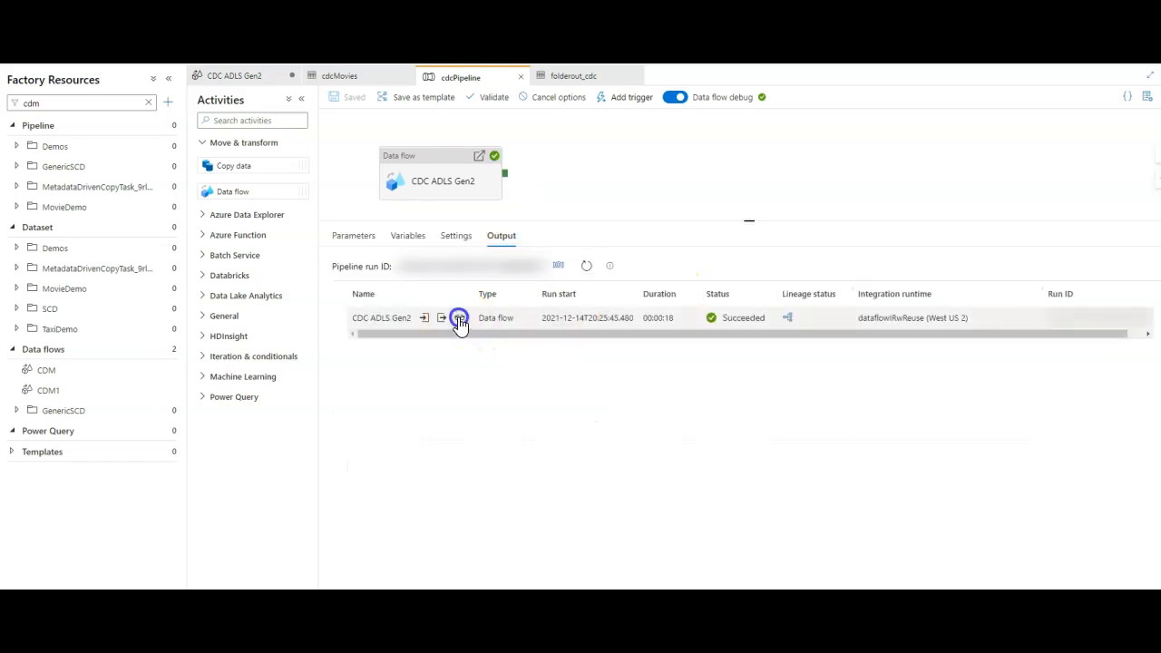
{"action": "left_click", "coordinate": [458, 319]}
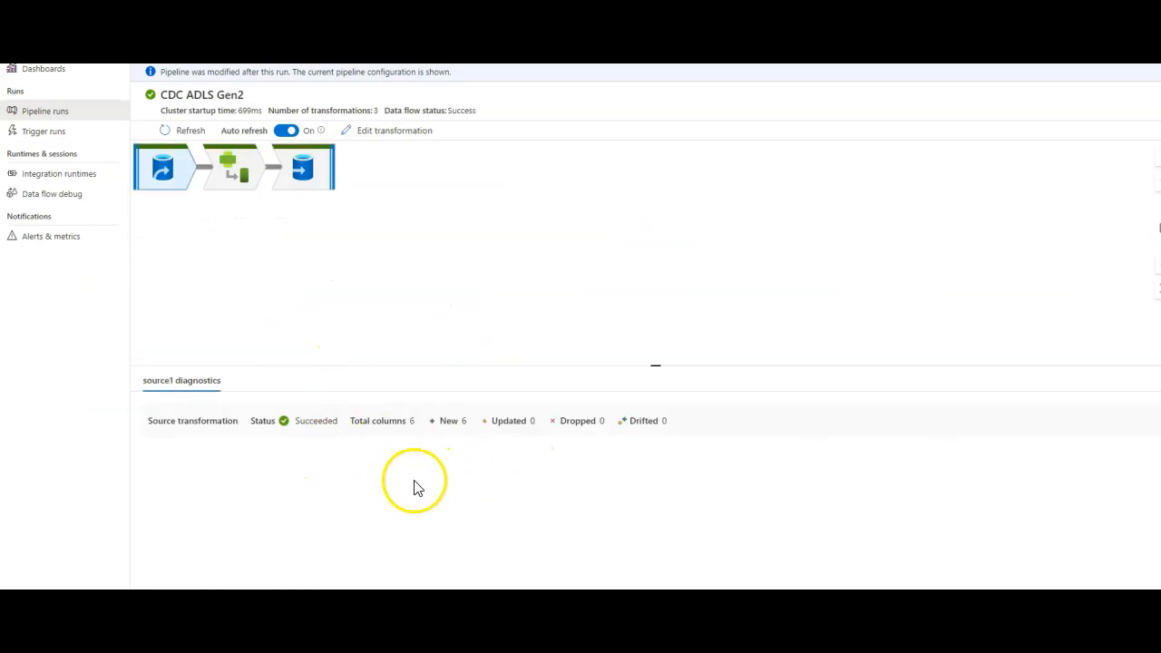
{"action": "left_click", "coordinate": [304, 168]}
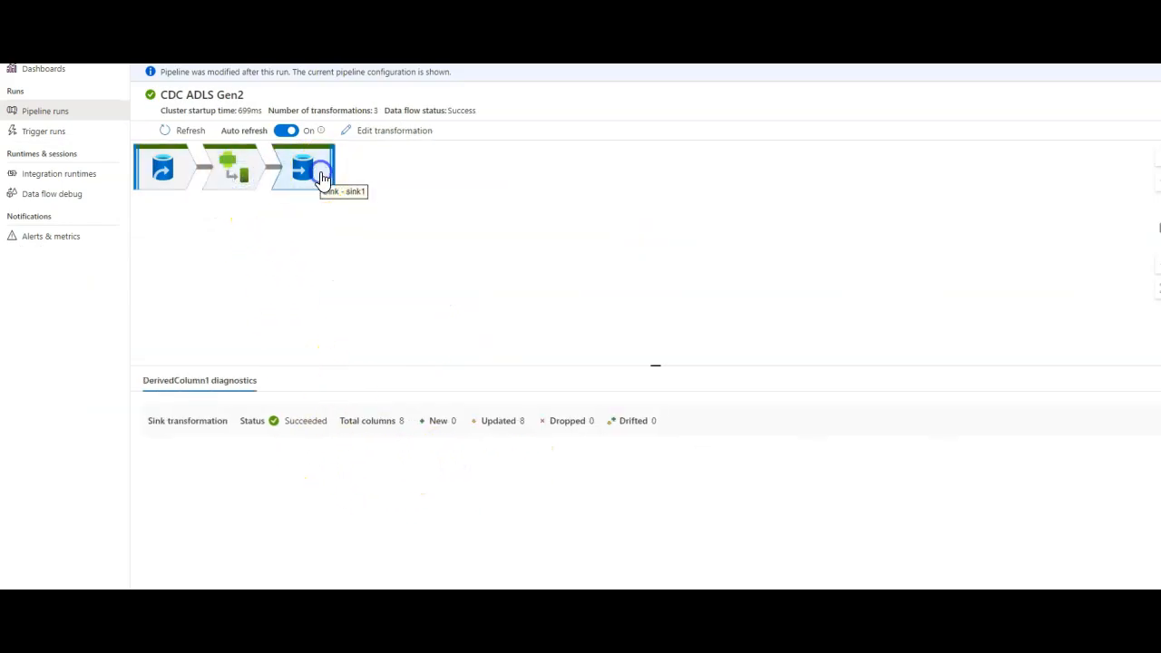
{"action": "left_click", "coordinate": [302, 168]}
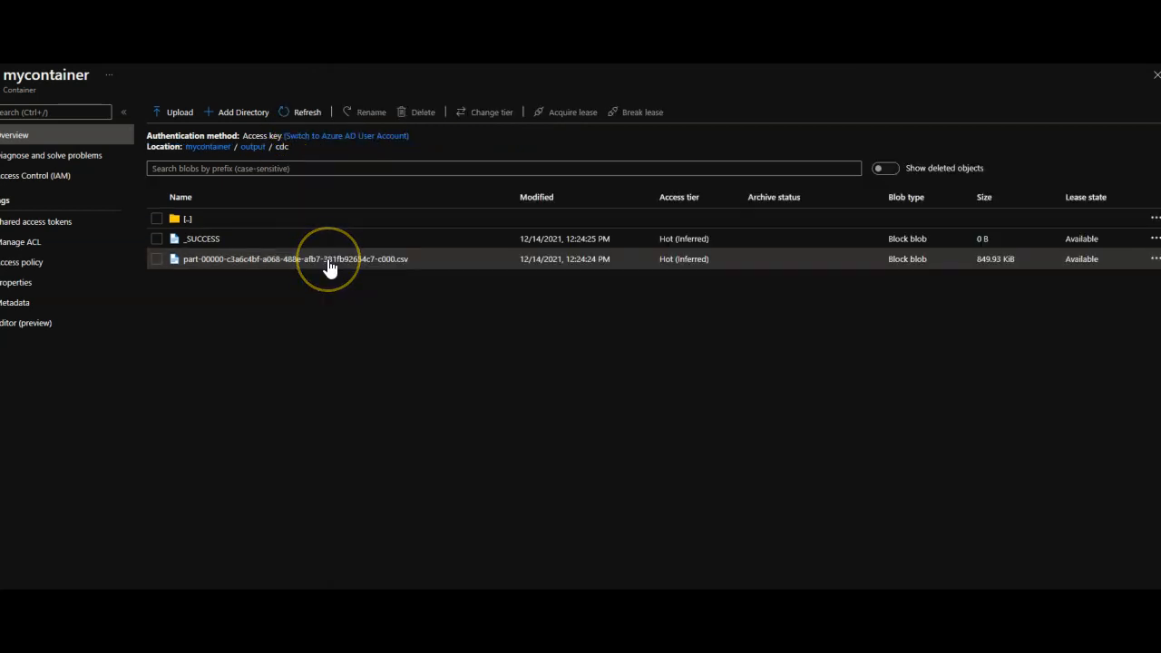
{"action": "mouse_move", "coordinate": [79, 97]}
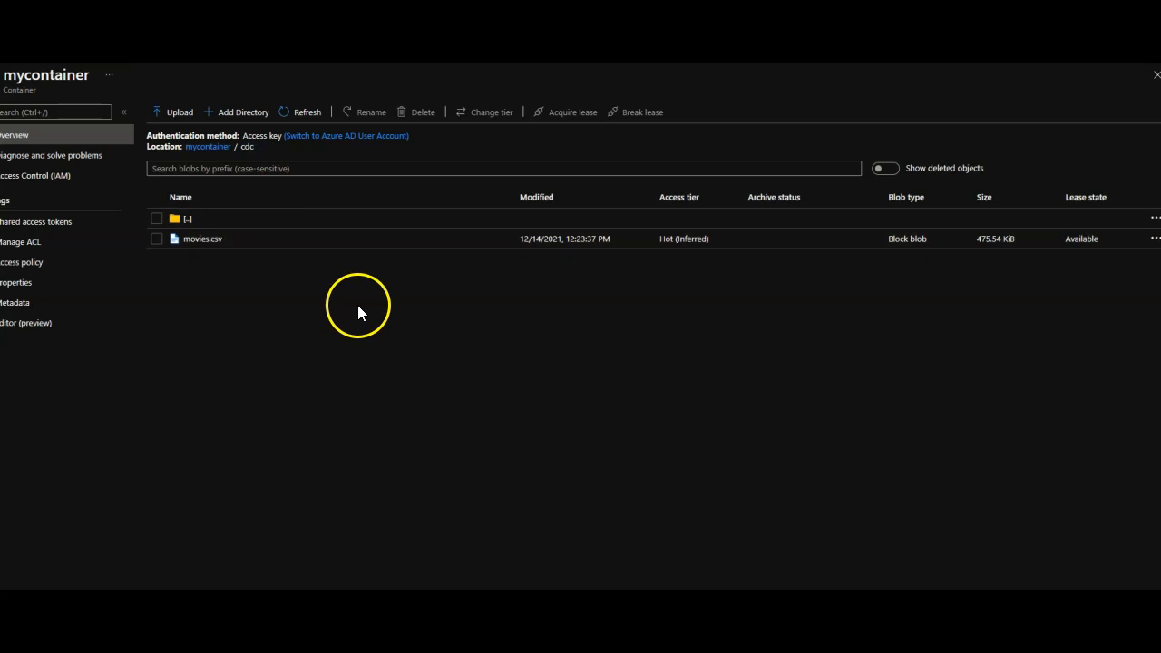
- Edit cdc/movies.csv, changing line 2's rating from 3 to 9, and save it
{"action": "left_click", "coordinate": [203, 238]}
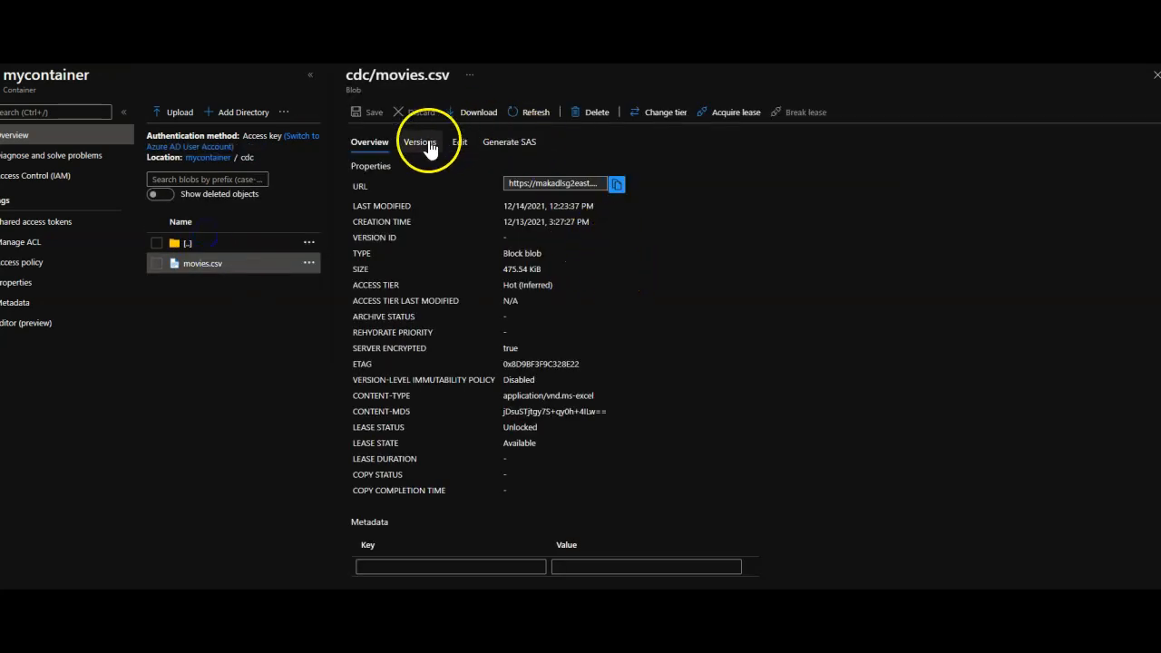
{"action": "left_click", "coordinate": [459, 141]}
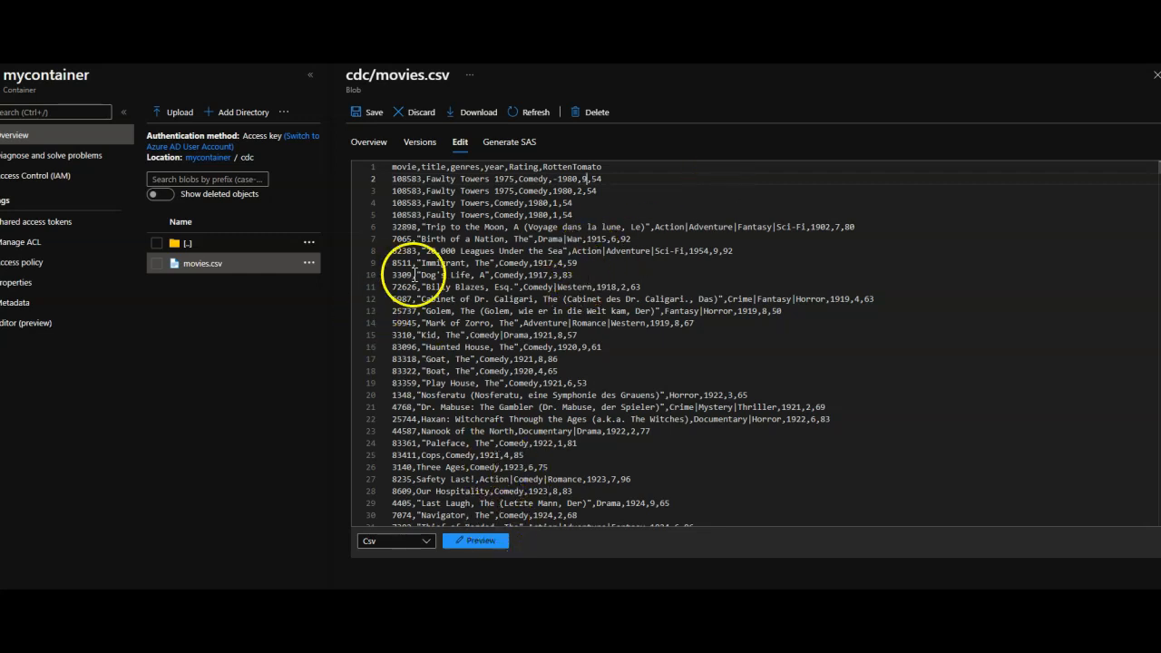
{"action": "left_click", "coordinate": [368, 111]}
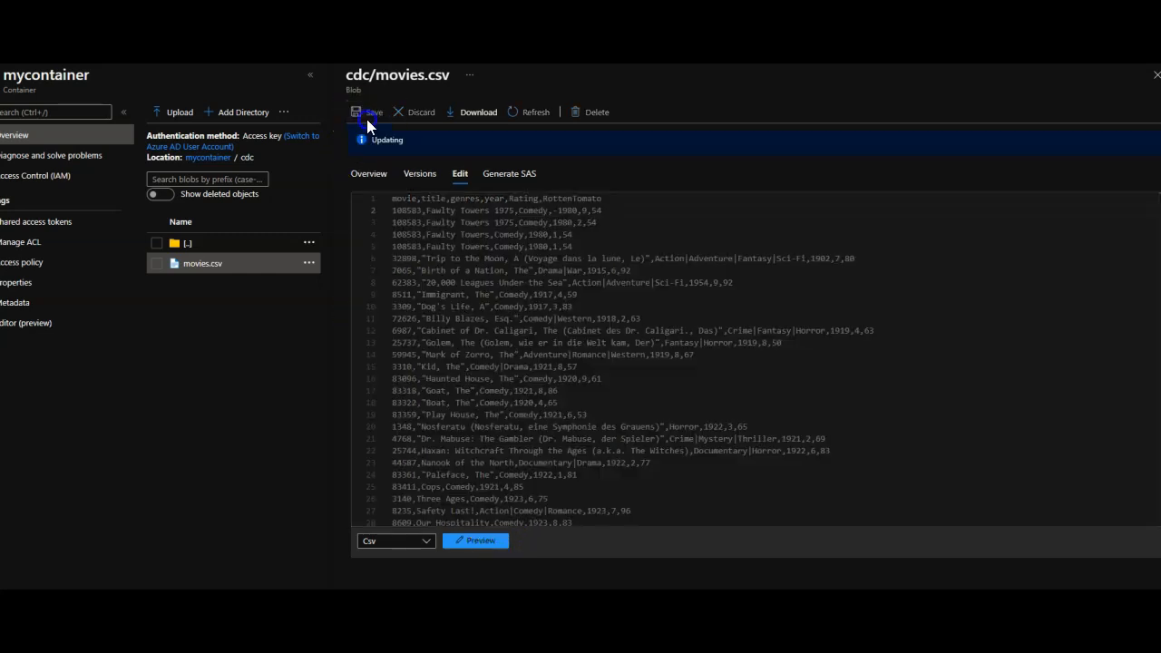
{"action": "left_click", "coordinate": [365, 112]}
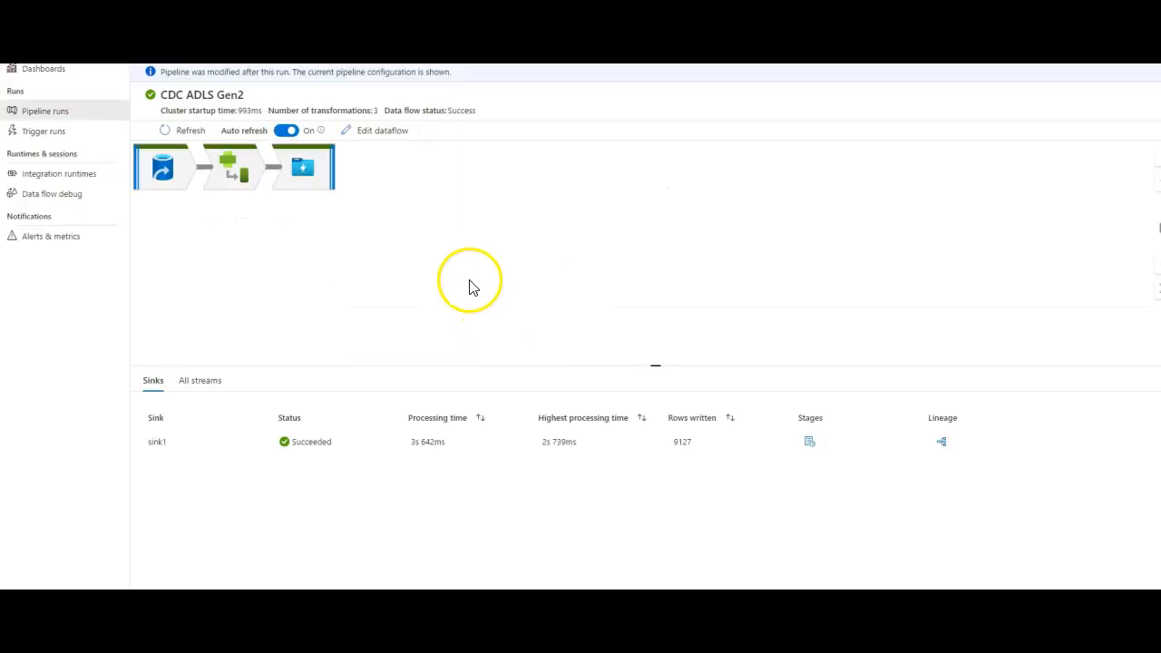
- Show Source1's diagnostics for the latest run: 9,127 rows calculated, 6 new columns
{"action": "left_click", "coordinate": [163, 167]}
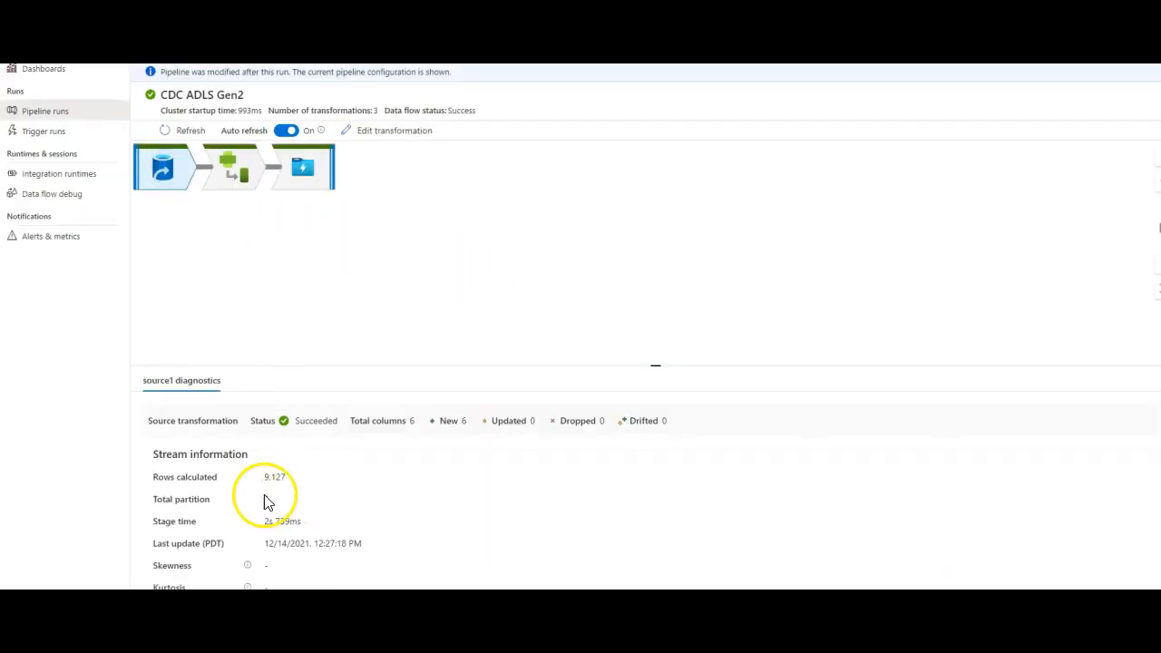
{"action": "mouse_move", "coordinate": [161, 184]}
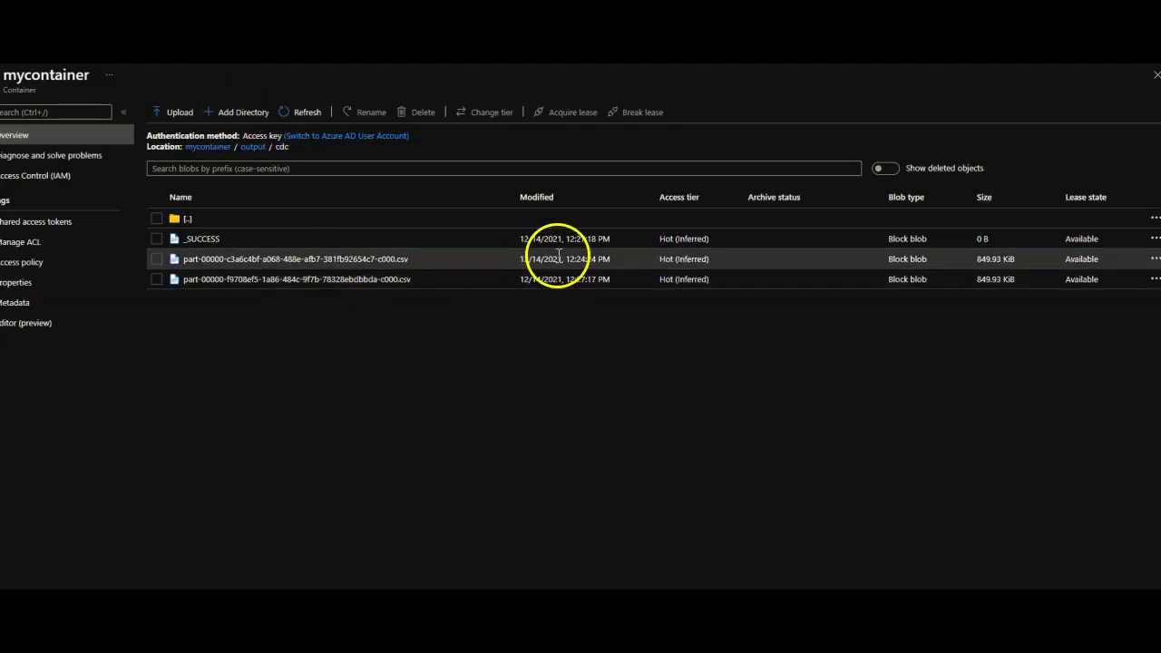
- Upload newmovie.csv to the cdc folder and view its single fake movie row
{"action": "left_click", "coordinate": [296, 278]}
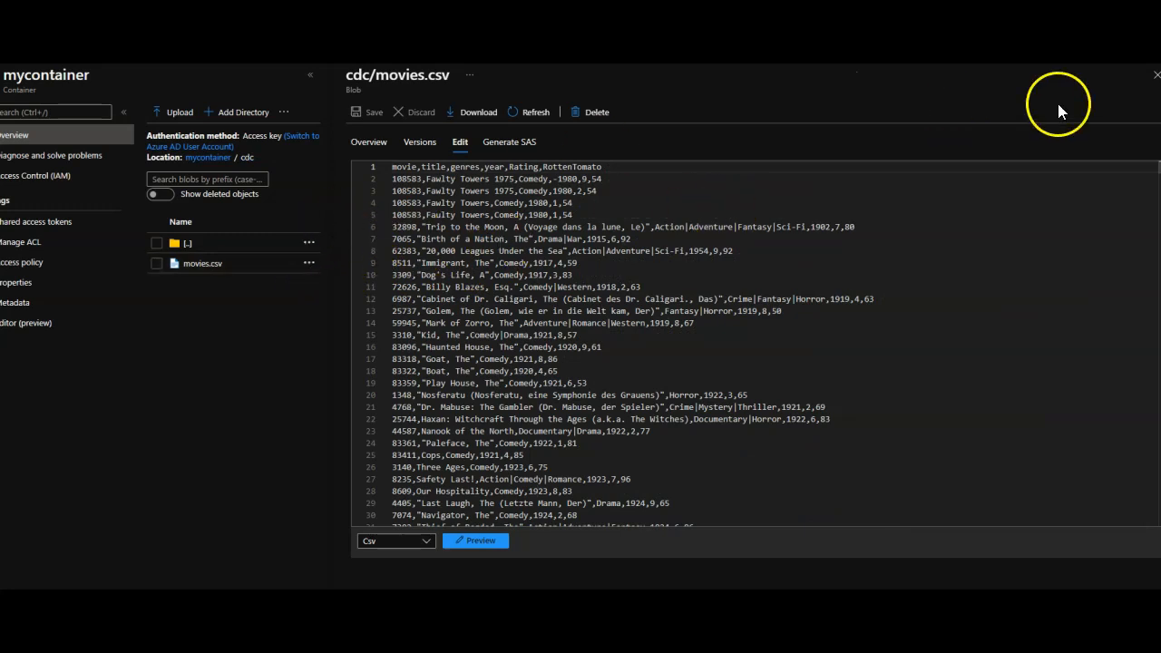
{"action": "left_click", "coordinate": [1155, 75]}
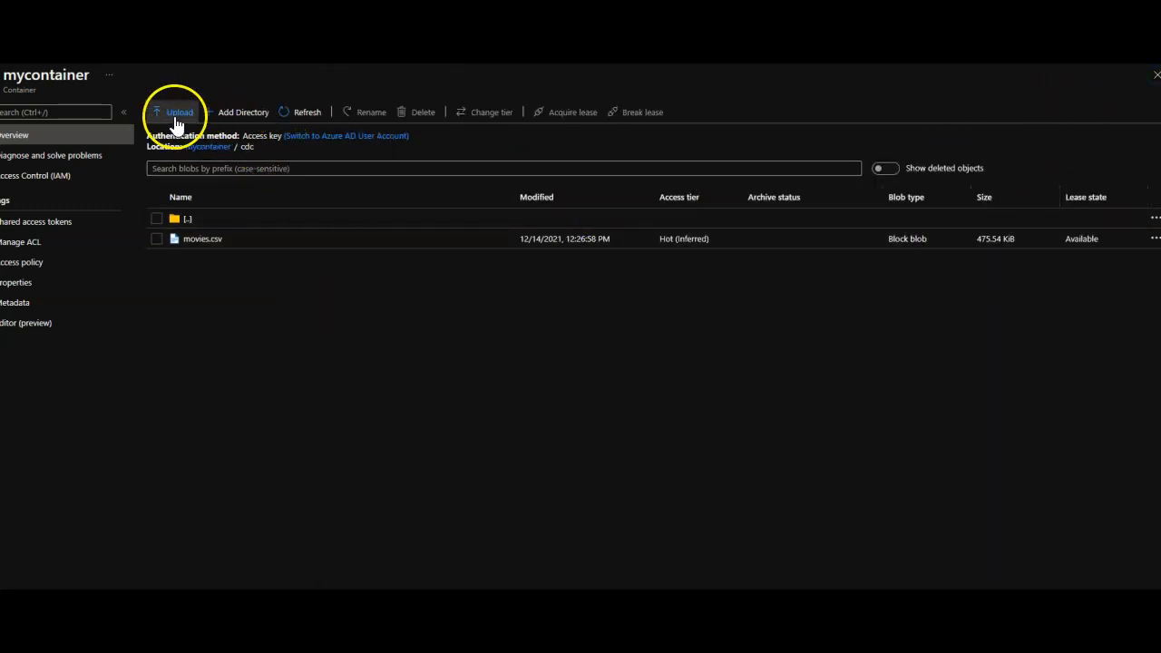
{"action": "left_click", "coordinate": [179, 112]}
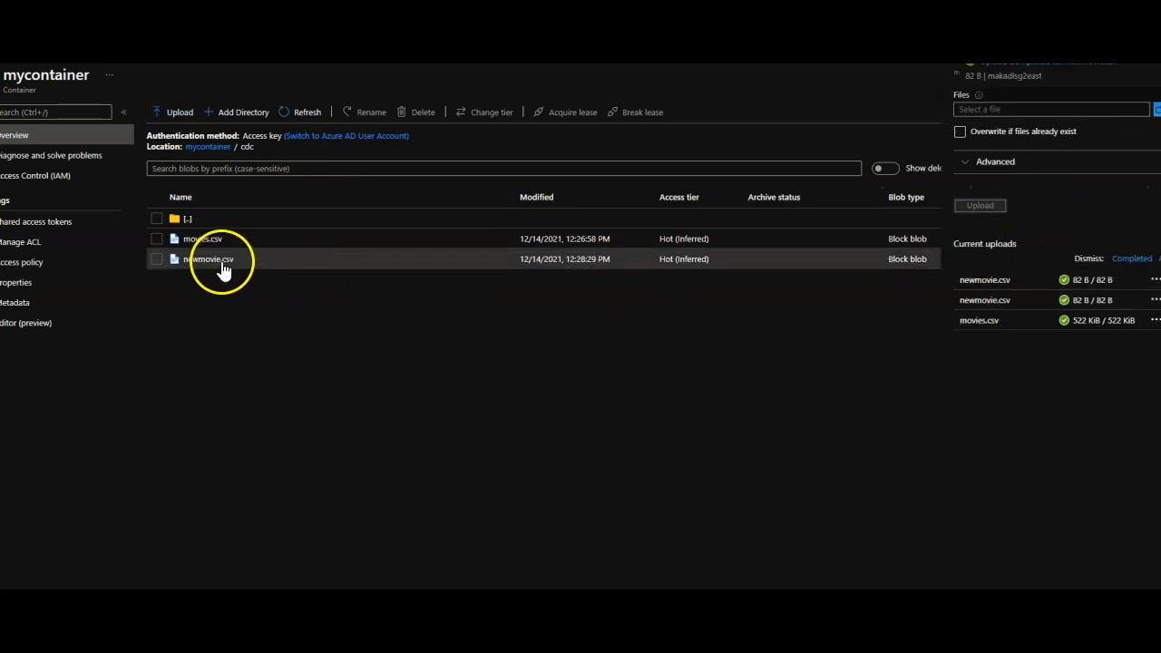
{"action": "left_click", "coordinate": [207, 258]}
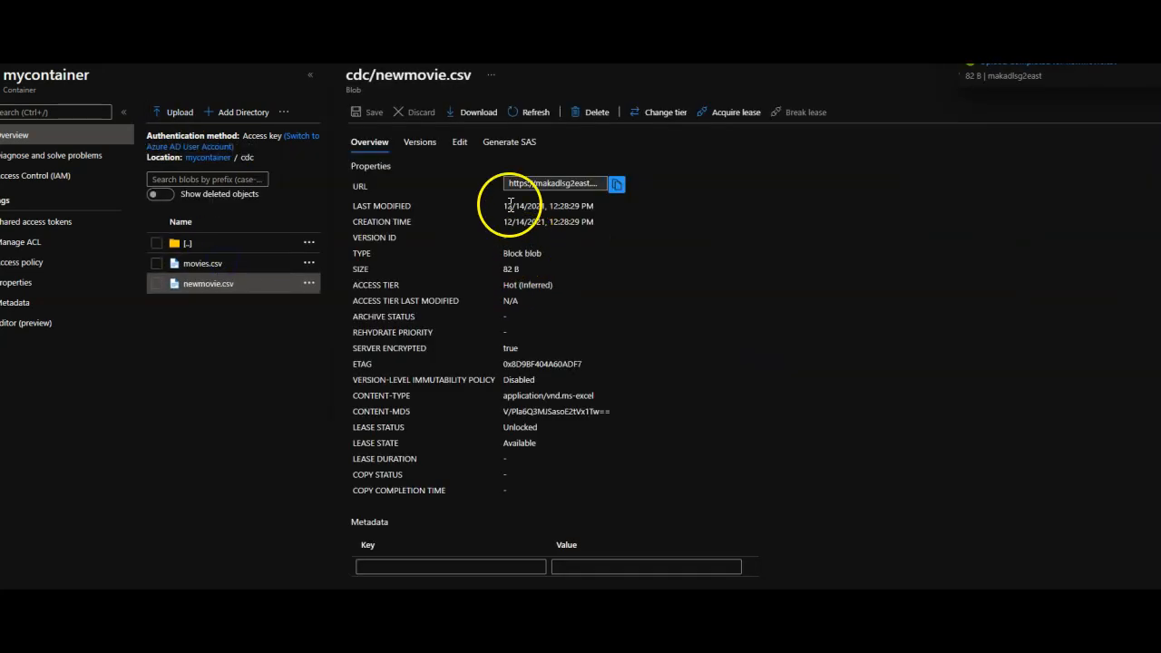
{"action": "left_click", "coordinate": [459, 141]}
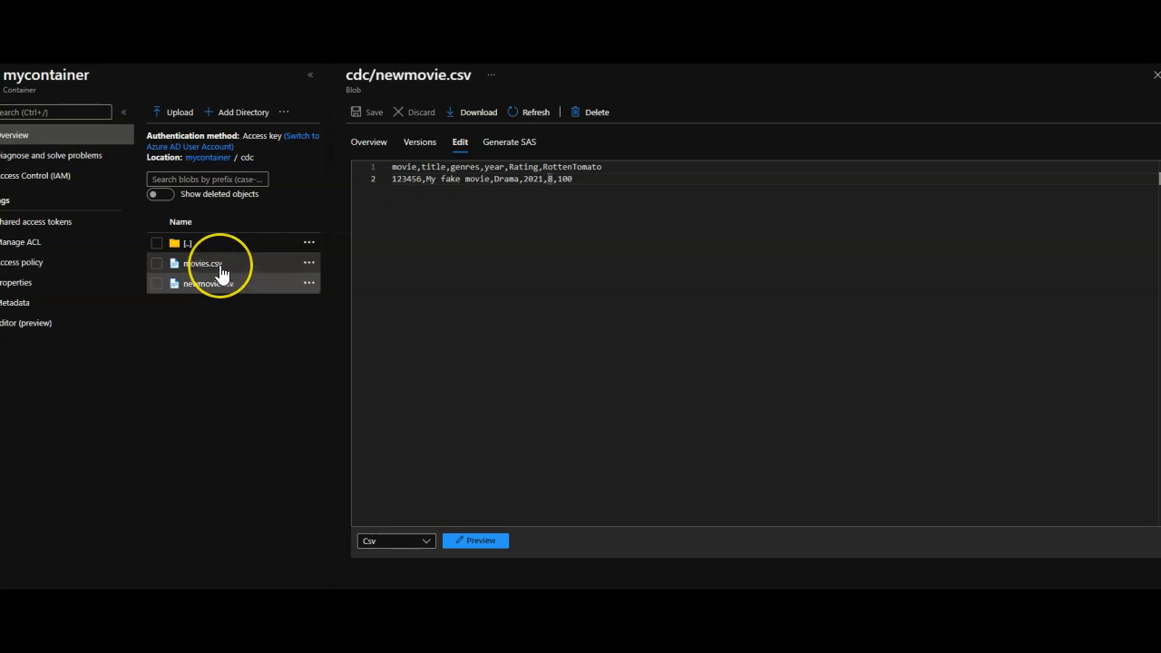
{"action": "mouse_move", "coordinate": [231, 295]}
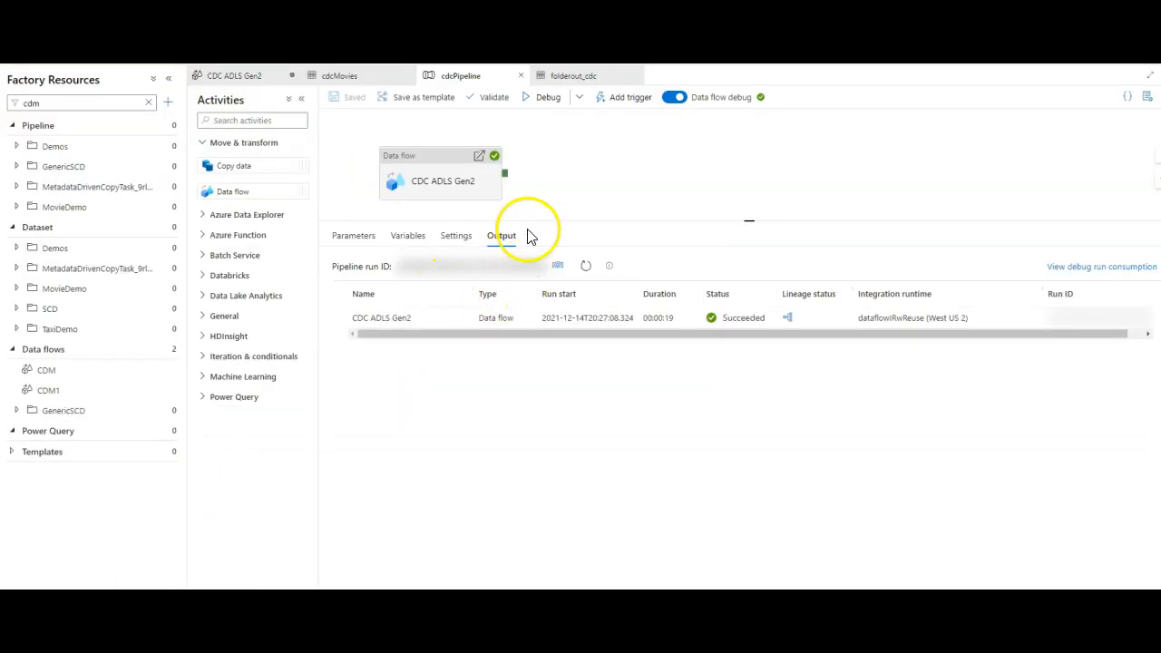
- Launch a new cdcPipeline debug run and refresh the Output tab to watch progress
{"action": "left_click", "coordinate": [541, 97]}
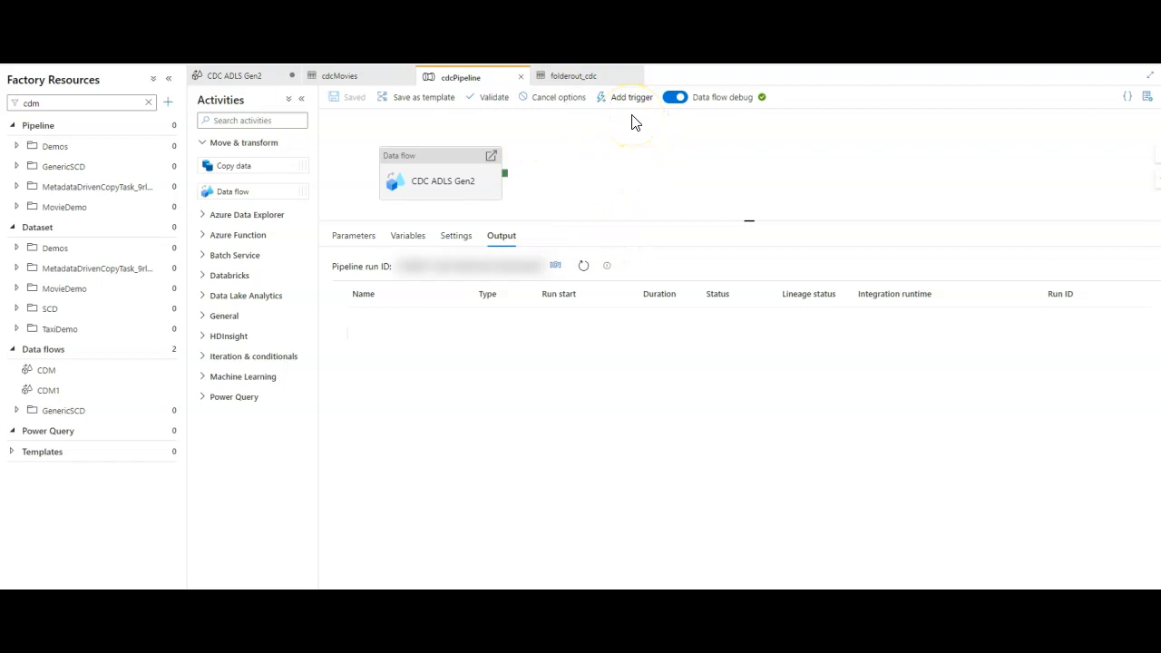
{"action": "left_click", "coordinate": [583, 265]}
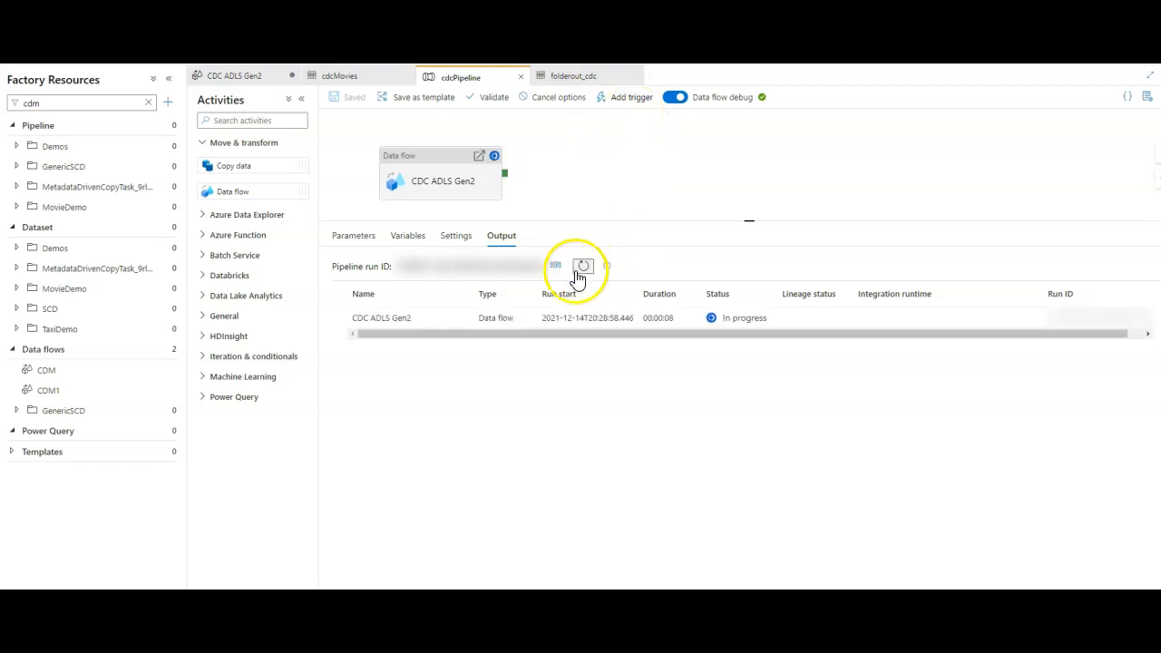
{"action": "left_click", "coordinate": [582, 265]}
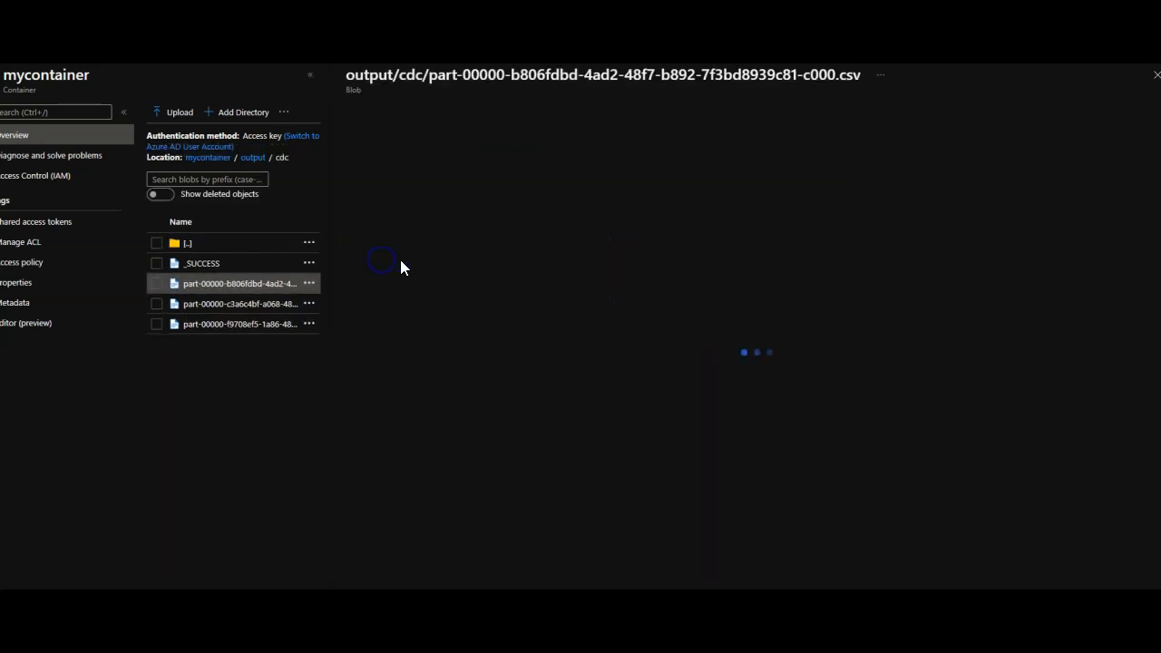
- Open the newest output part file, part-00000-b806fdbd…, in output/cdc
{"action": "left_click", "coordinate": [459, 142]}
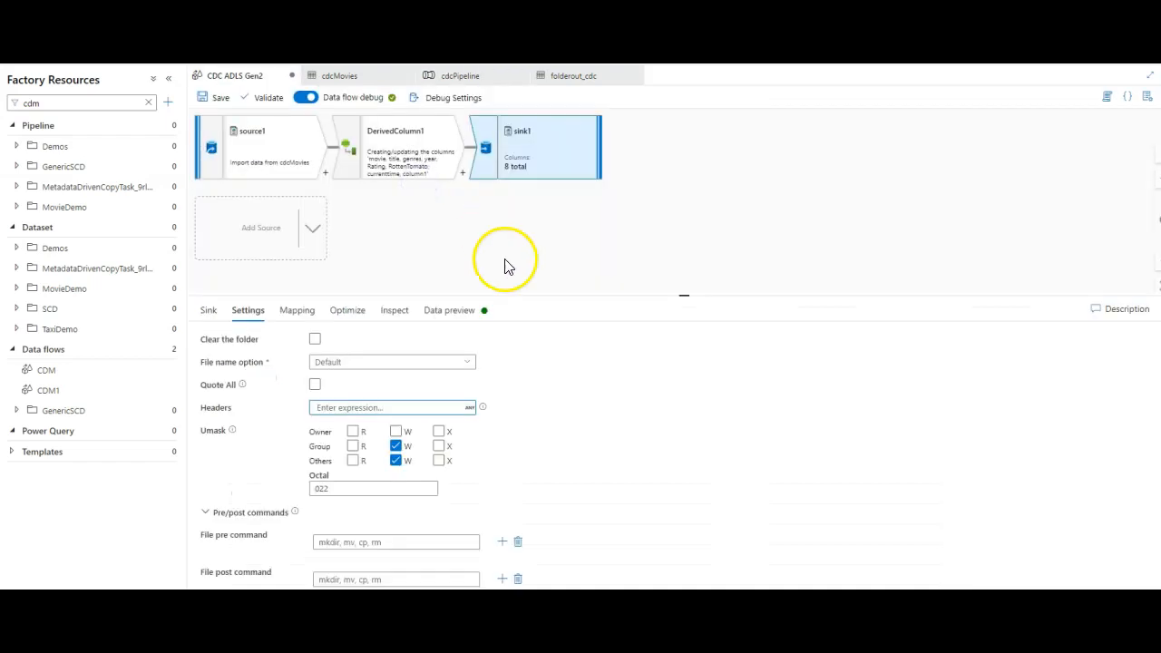
{"action": "mouse_move", "coordinate": [615, 297]}
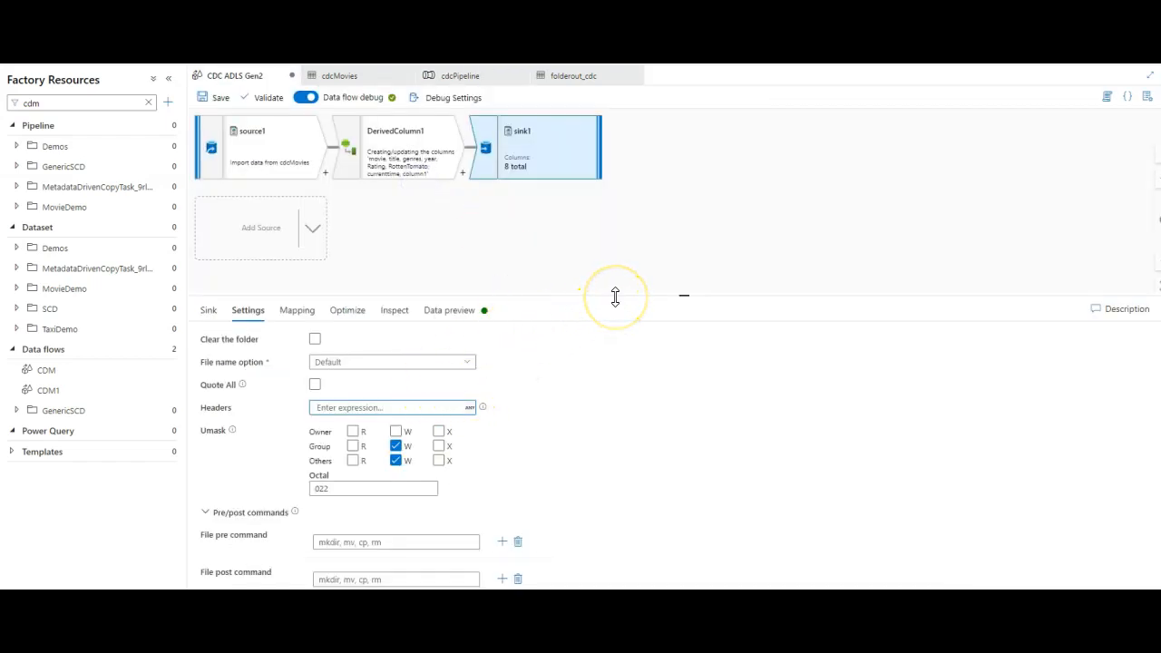